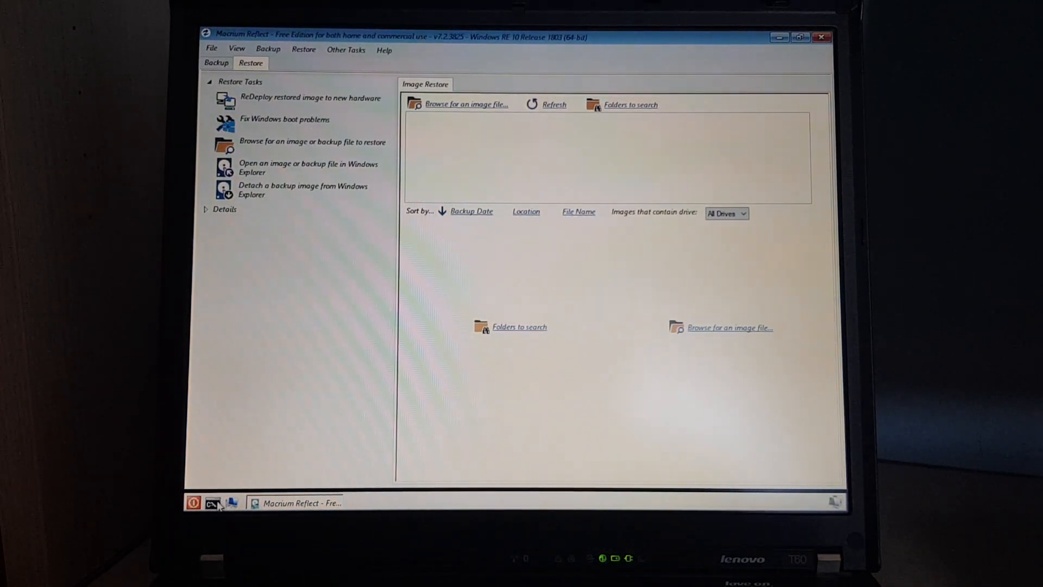
pyautogui.moveTo(212, 502)
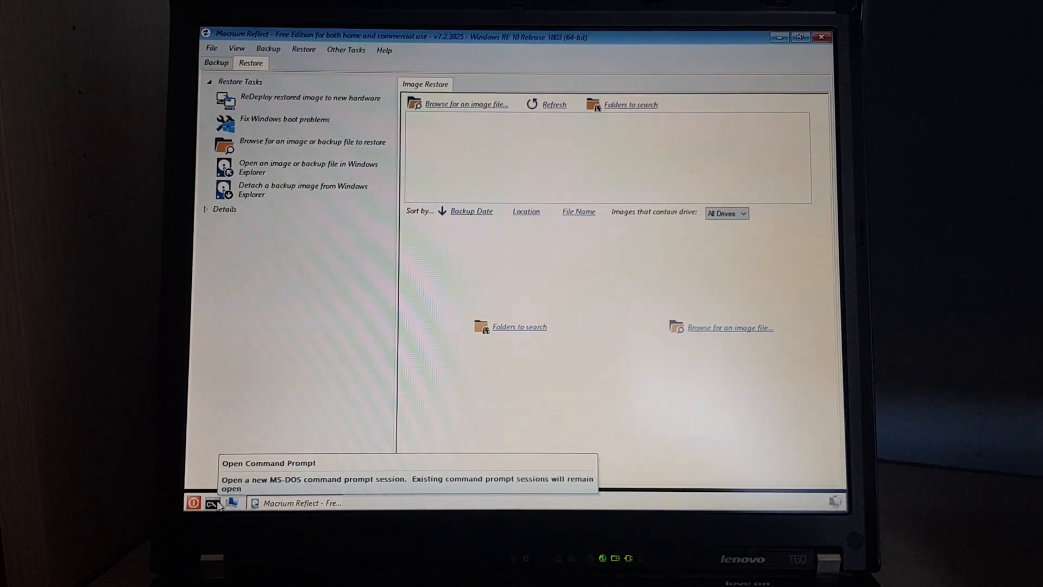
# - Run diskpart, list disks, select disk 0 and clean it, then exit the session
pyautogui.click(212, 502)
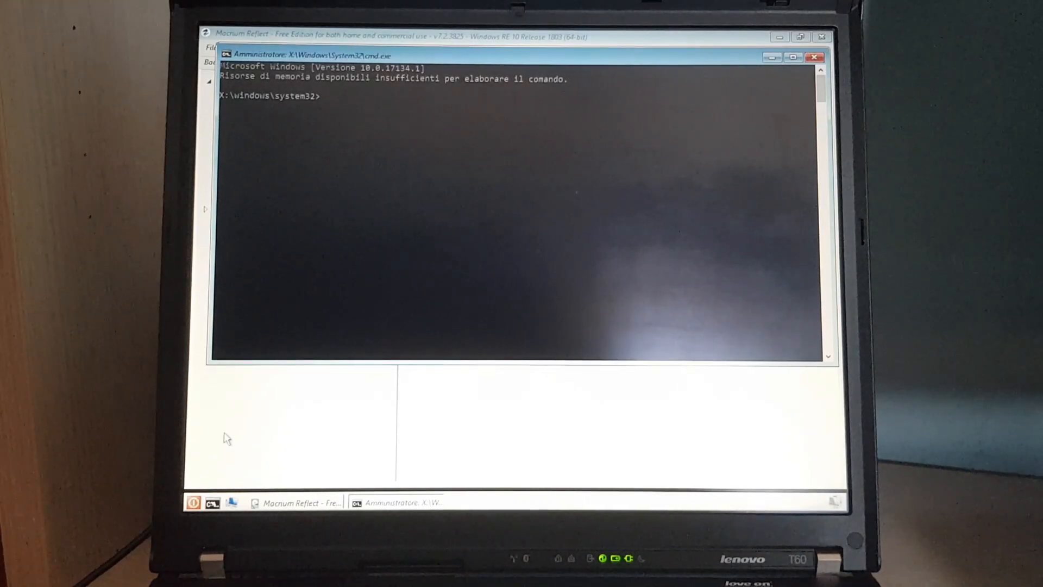
pyautogui.write('diskpart')
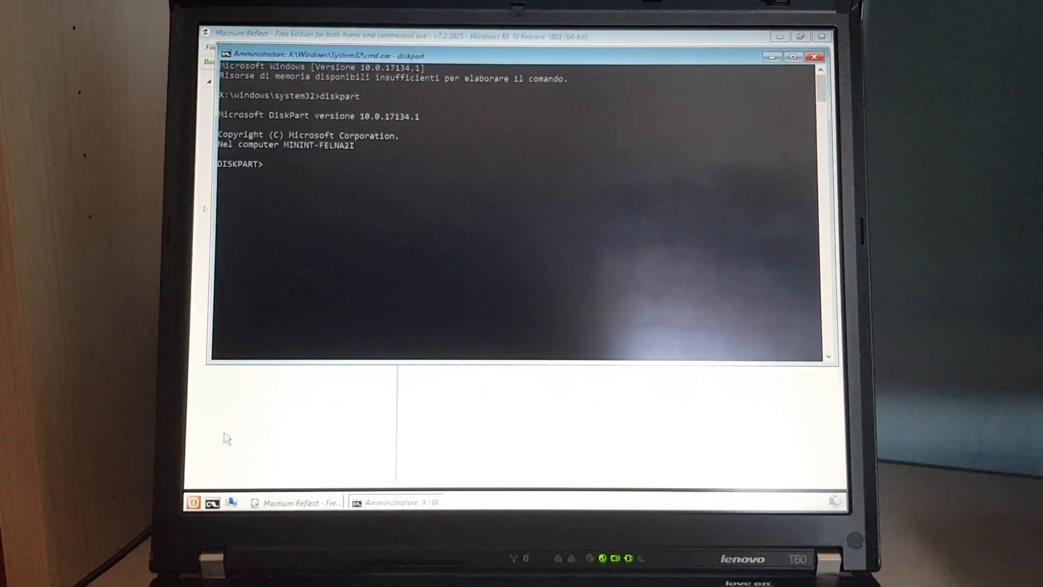
pyautogui.write('list disk')
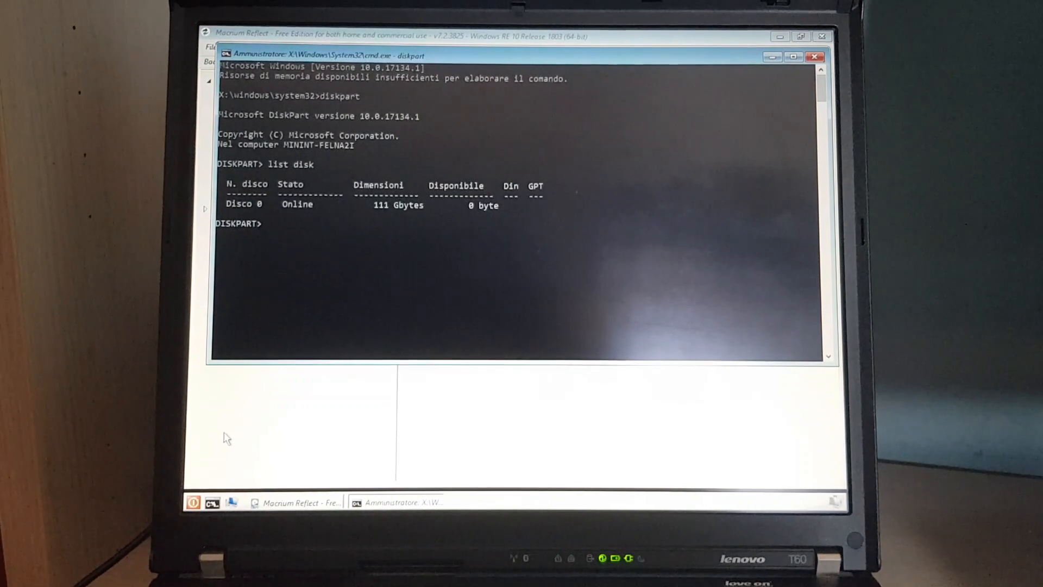
pyautogui.write('select disk 0')
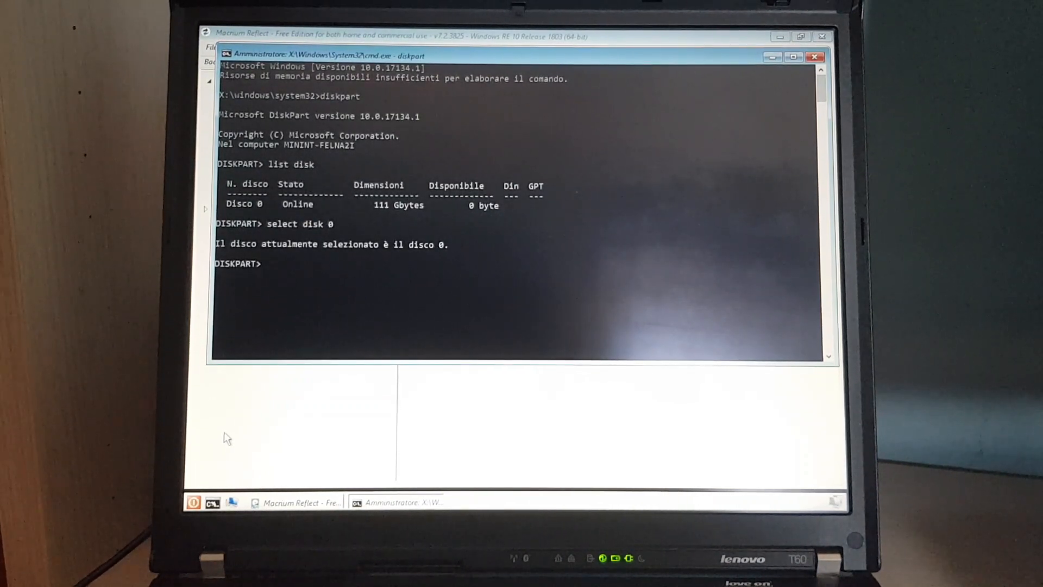
pyautogui.write('clean')
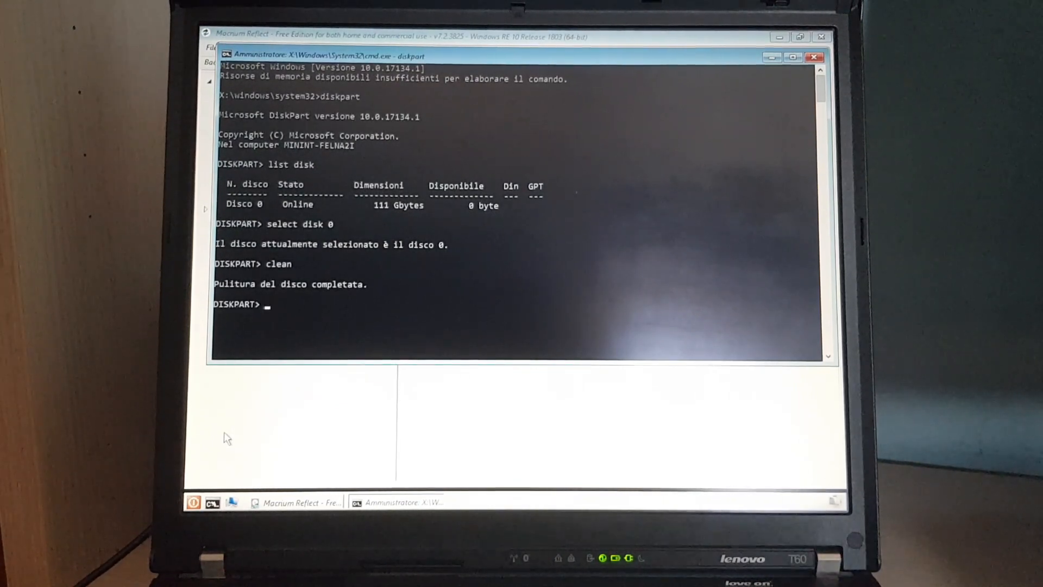
pyautogui.write('exit')
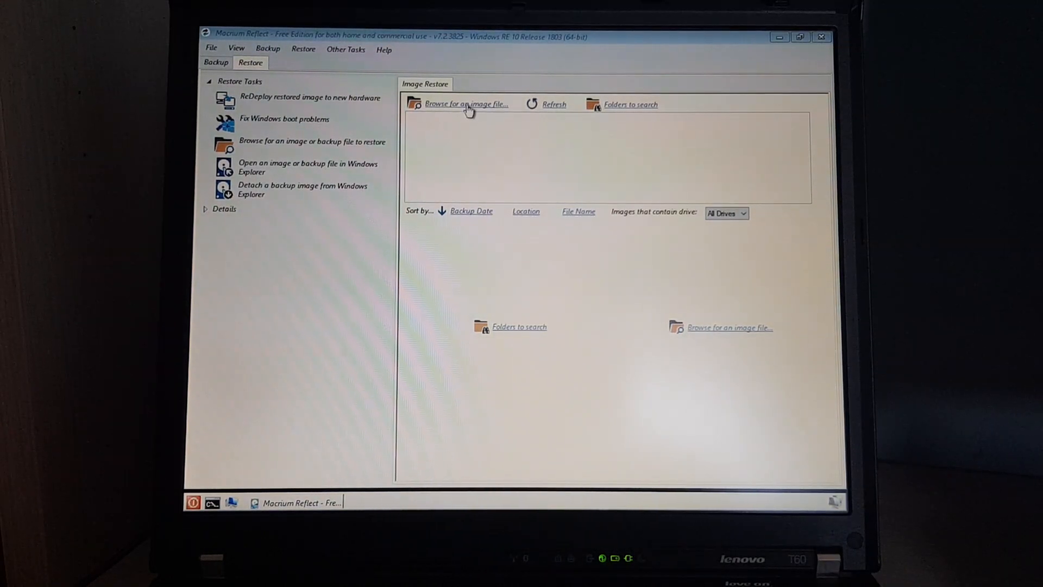
# - Load the T60 backup .mrimg image from TOSHIBA EXT (C:) > T60 backup
pyautogui.click(467, 105)
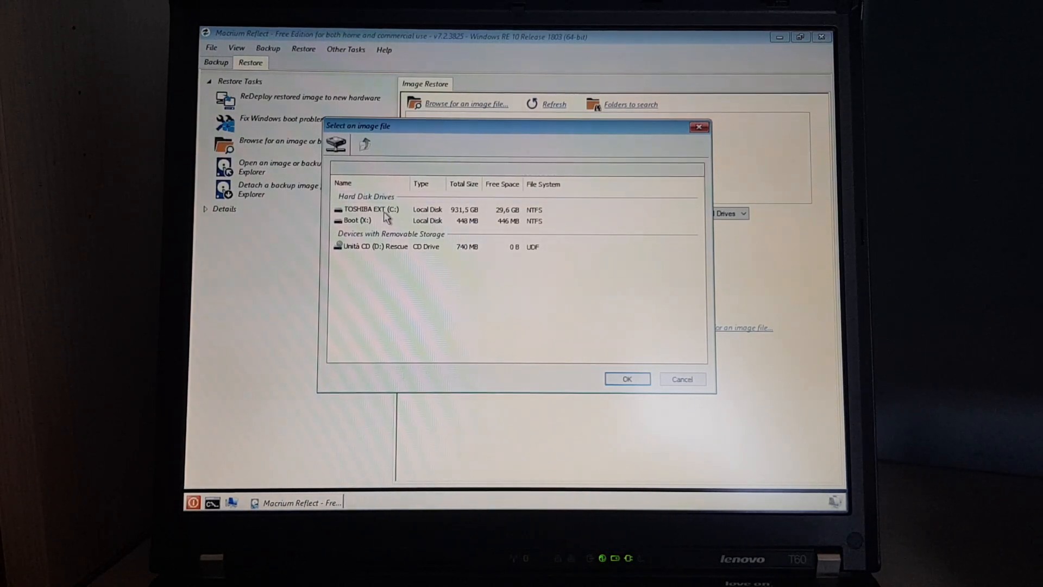
pyautogui.doubleClick(366, 210)
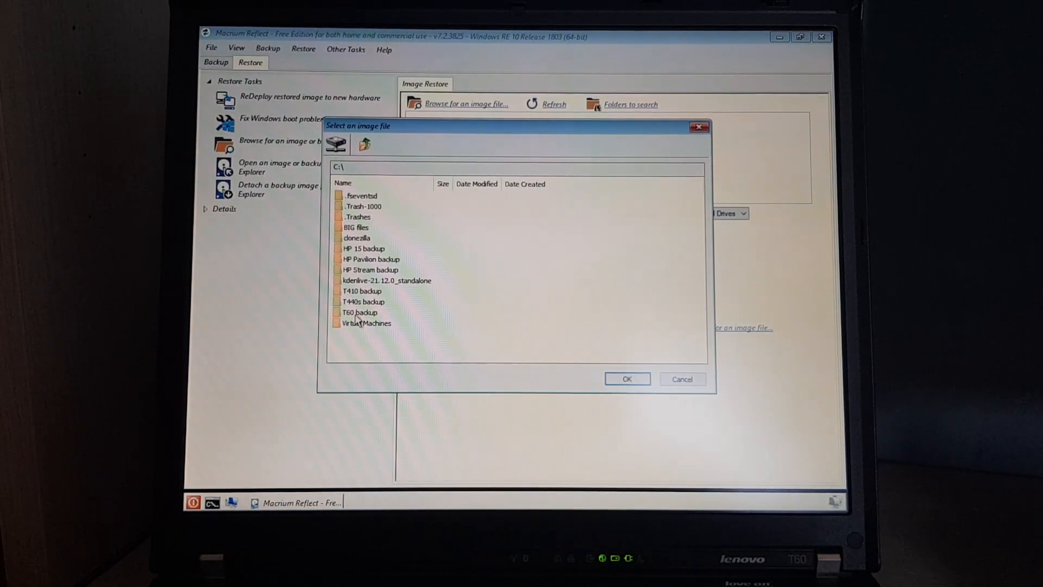
pyautogui.doubleClick(360, 312)
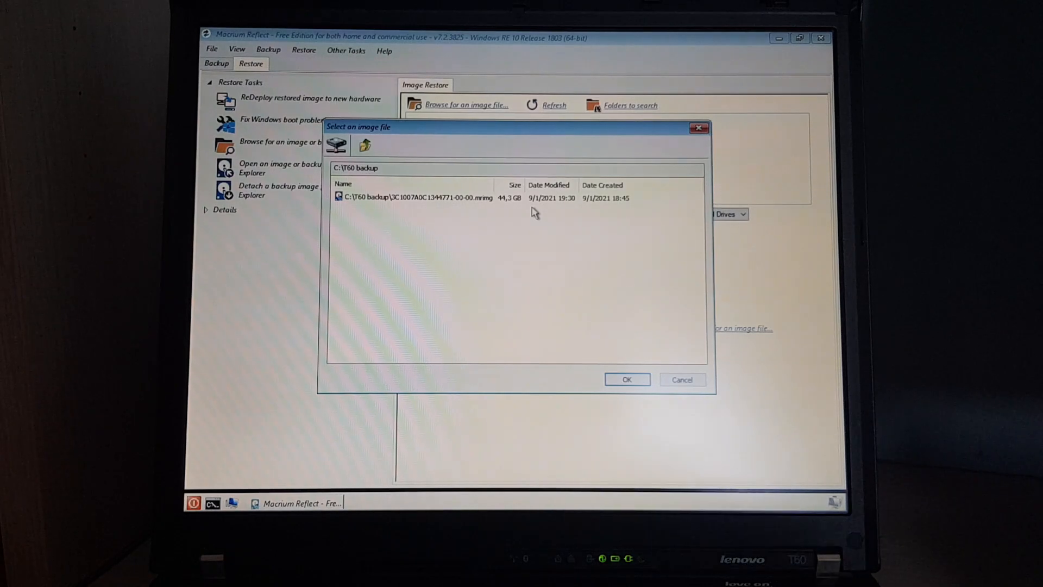
pyautogui.click(626, 379)
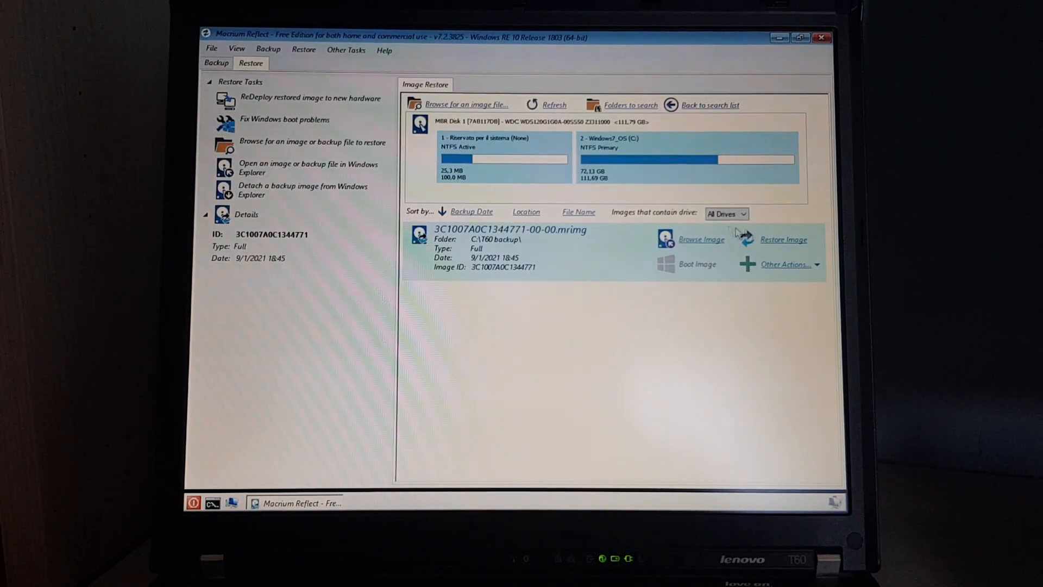
# - Start the Restore Image wizard for the loaded image, then cancel out of it
pyautogui.click(784, 239)
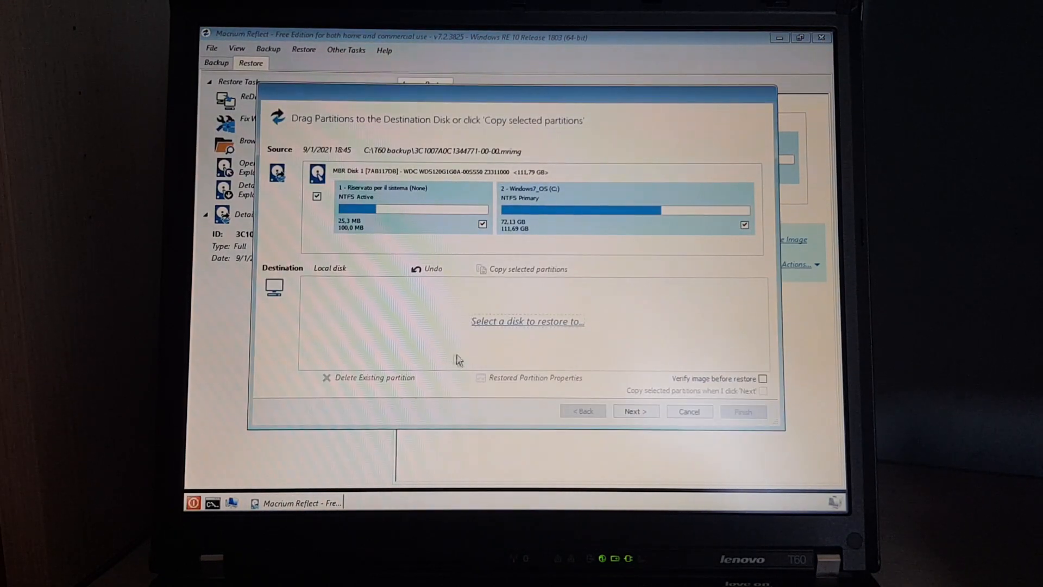
pyautogui.click(689, 411)
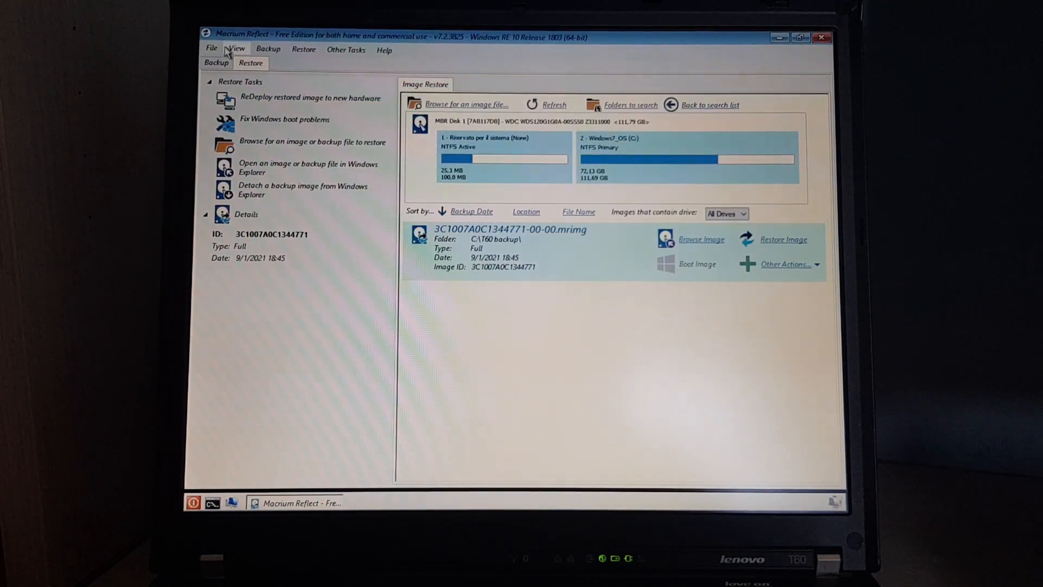
# - Refresh the disk list from the Backup view so the wiped SSD shows empty, then return to Restore
pyautogui.click(215, 63)
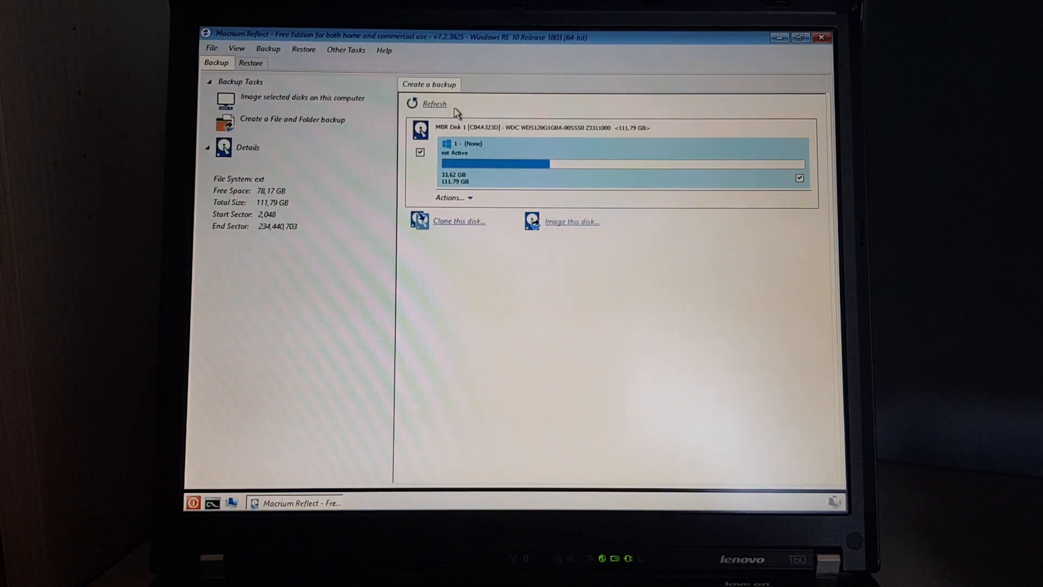
pyautogui.click(433, 104)
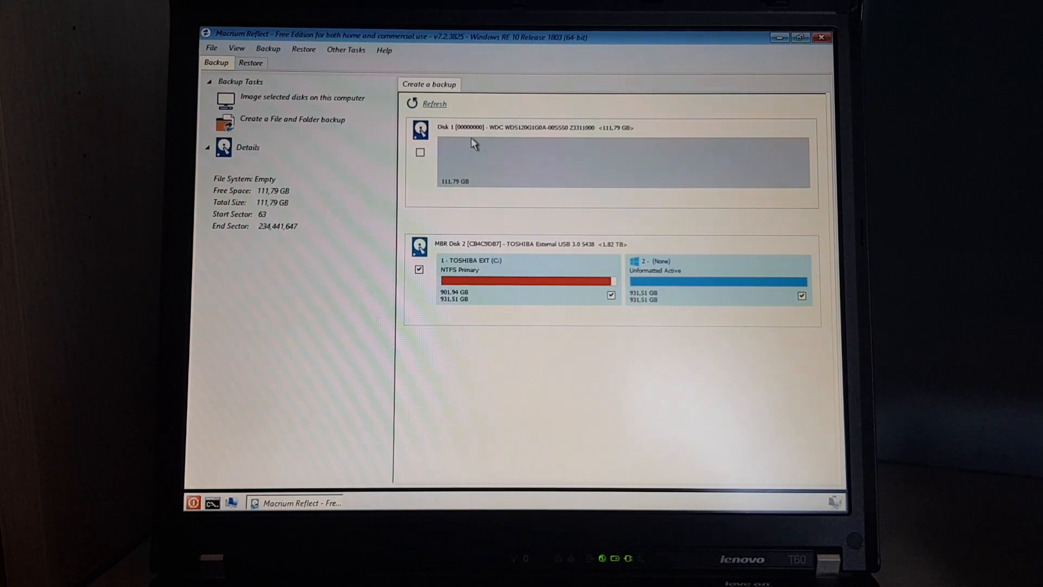
pyautogui.click(251, 63)
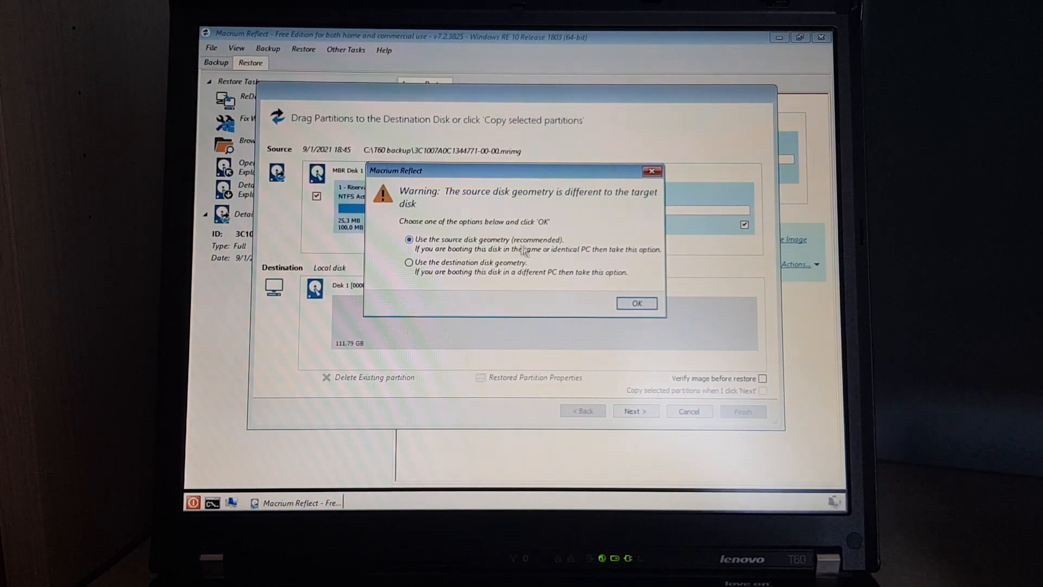
pyautogui.moveTo(546, 258)
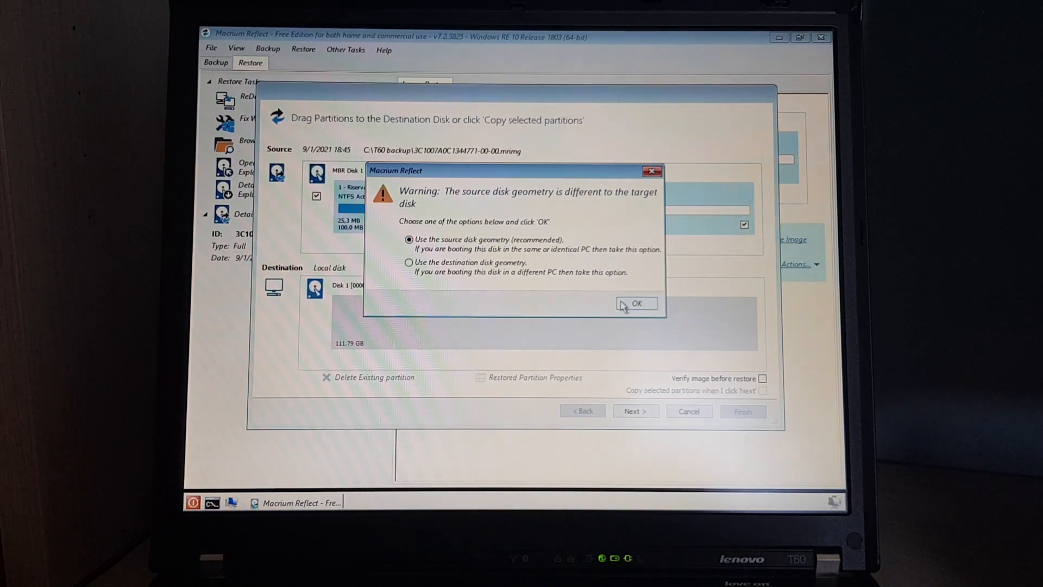
# - Keep source geometry, copy both partitions to the SSD, accept Windows7_OS properties unchanged, and continue to the summary
pyautogui.click(635, 304)
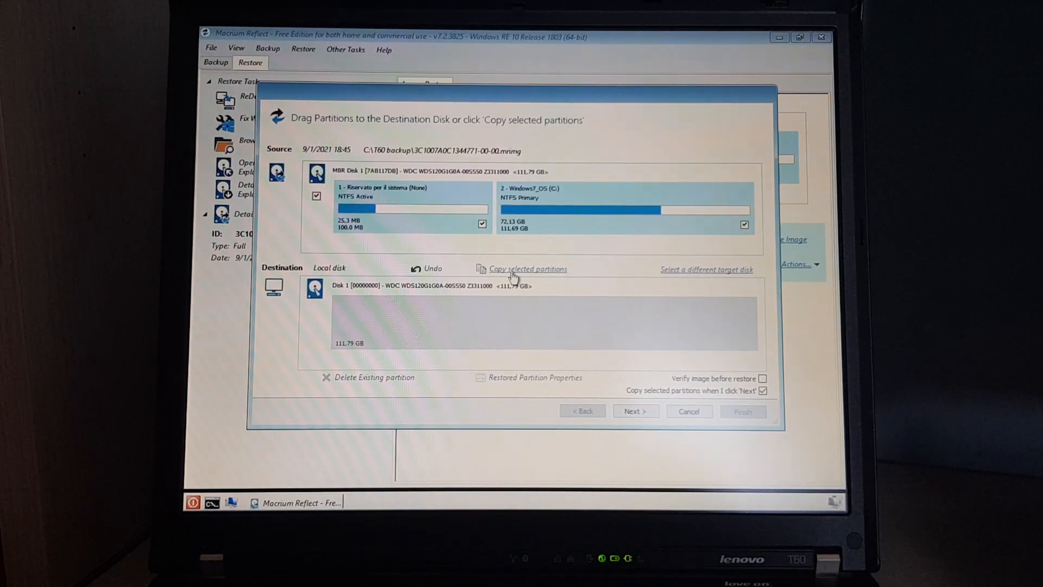
pyautogui.click(528, 269)
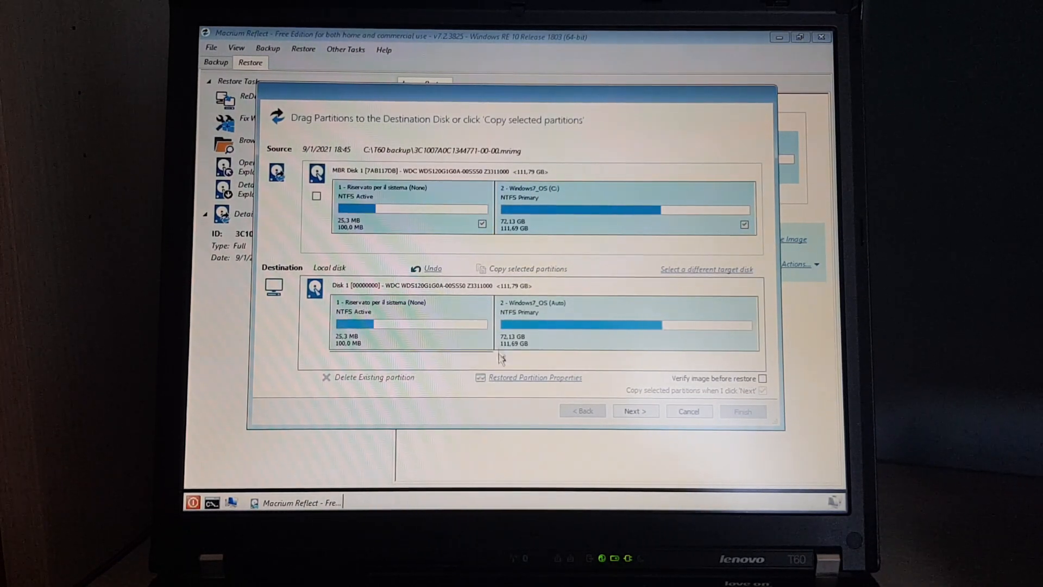
pyautogui.click(535, 377)
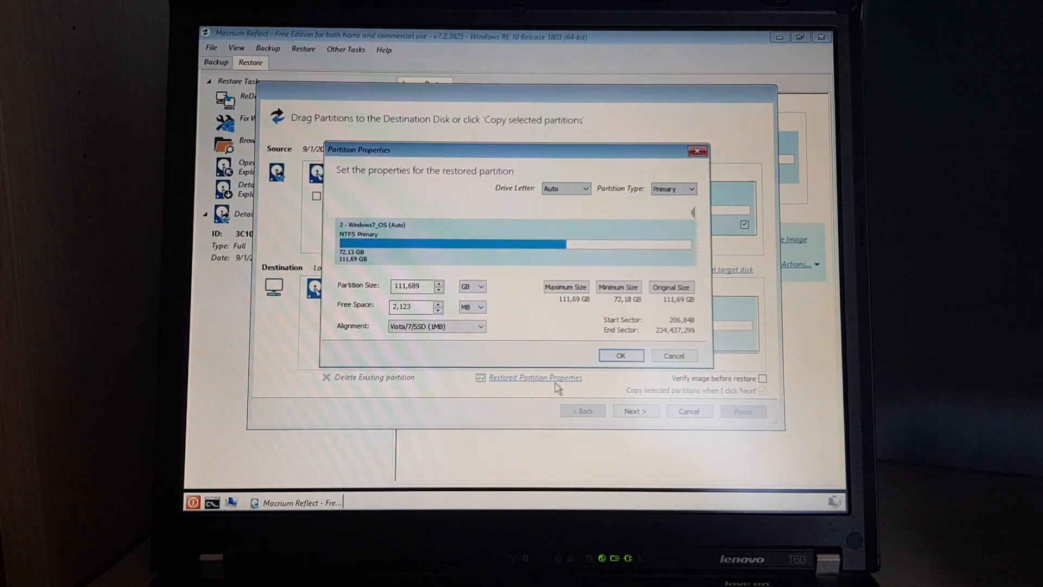
pyautogui.click(621, 355)
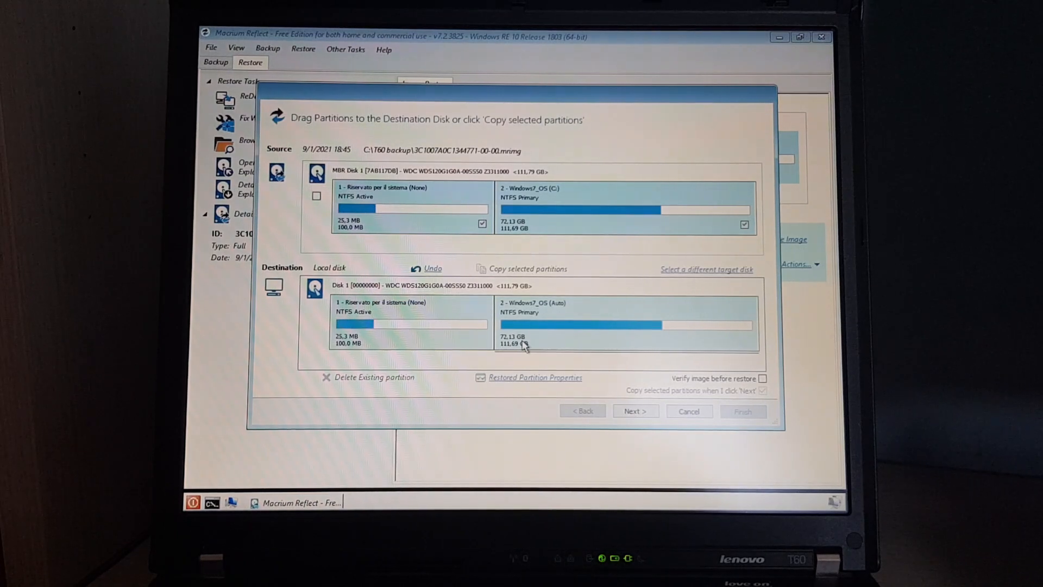
pyautogui.moveTo(525, 352)
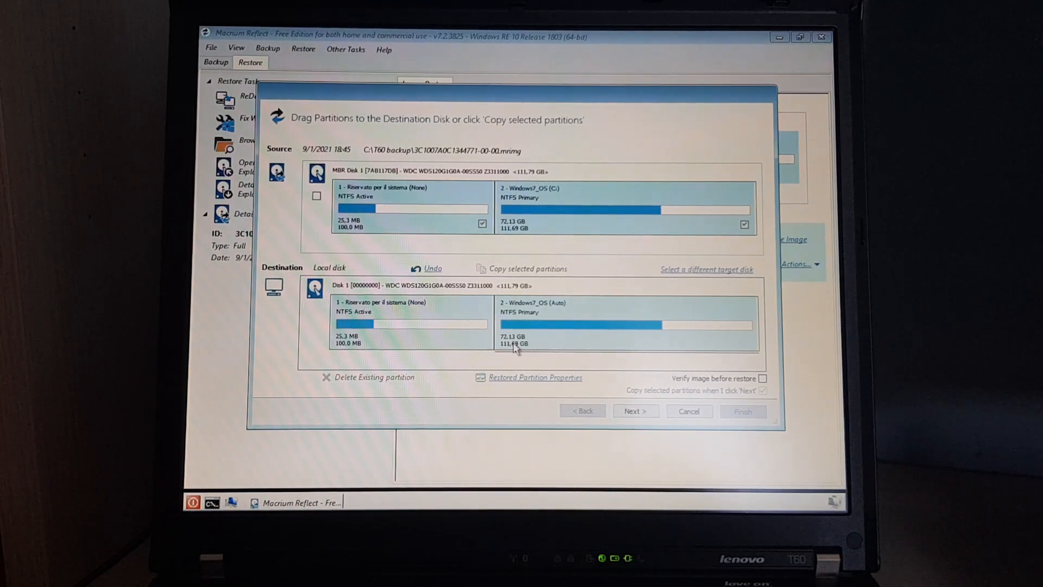
pyautogui.click(634, 411)
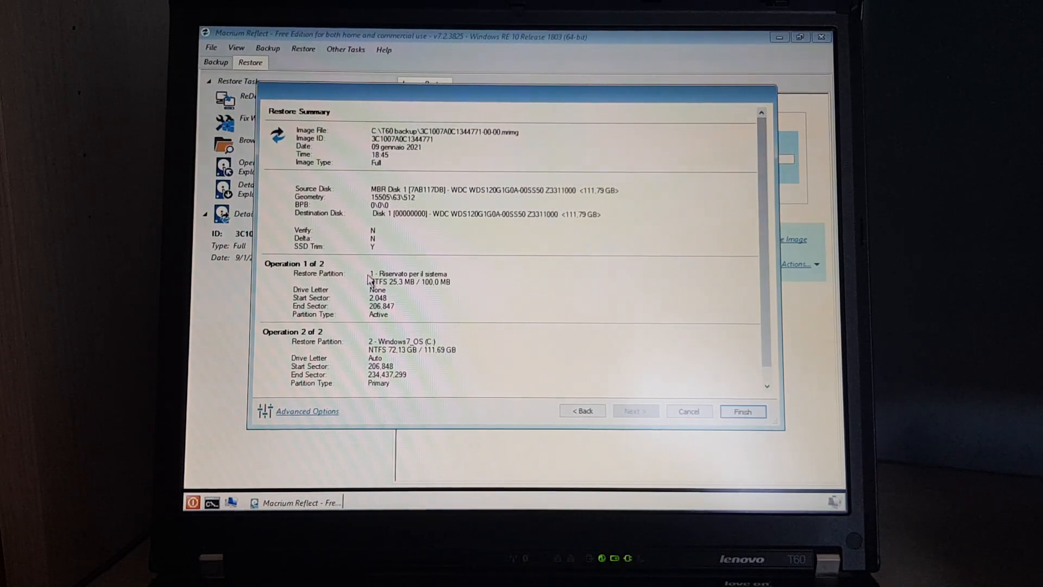
pyautogui.moveTo(301, 416)
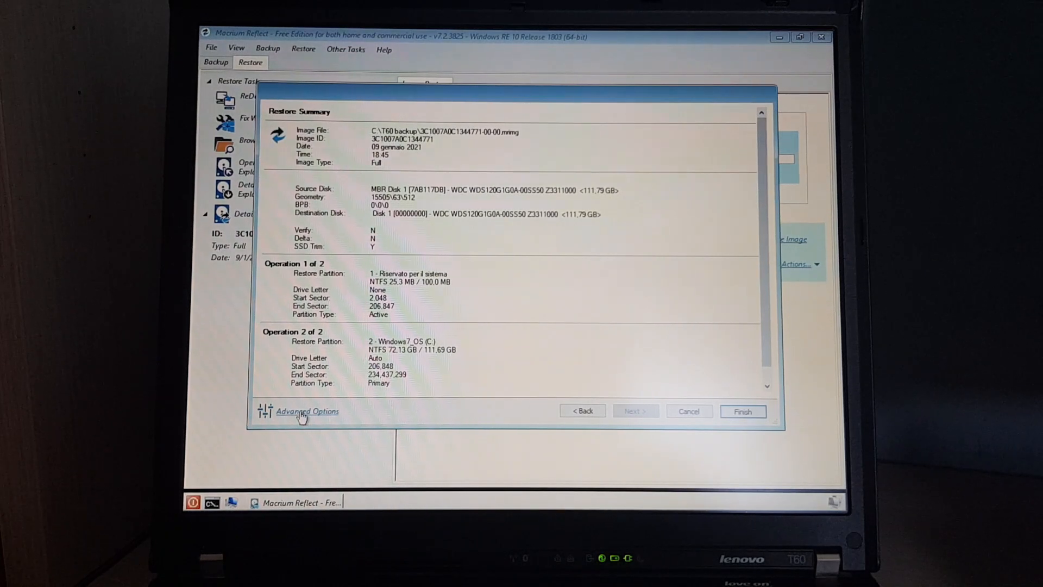
# - Review Advanced Options keeping SSD TRIM enabled and Verify Image off, then confirm
pyautogui.click(308, 411)
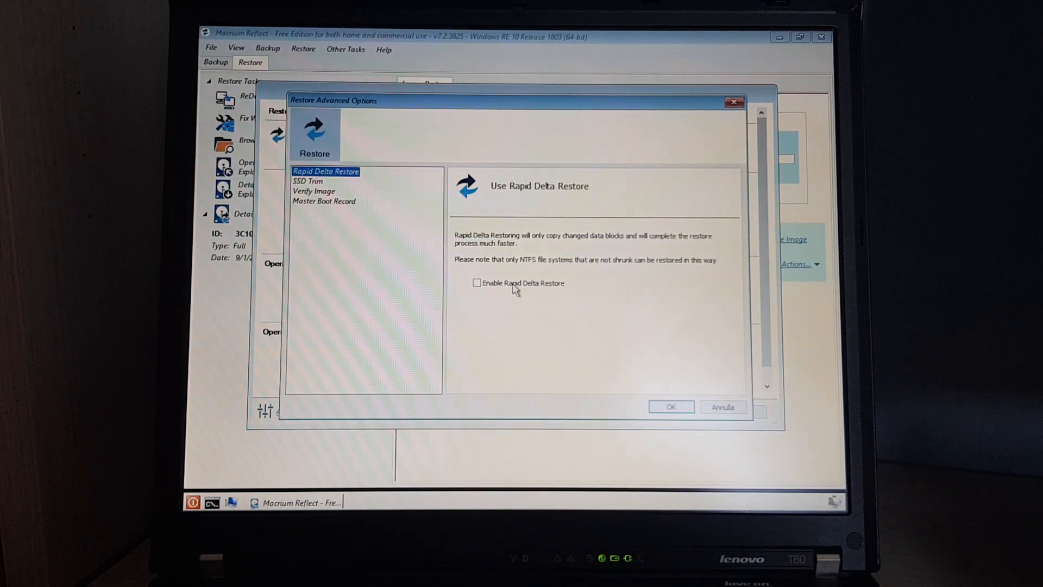
pyautogui.click(307, 182)
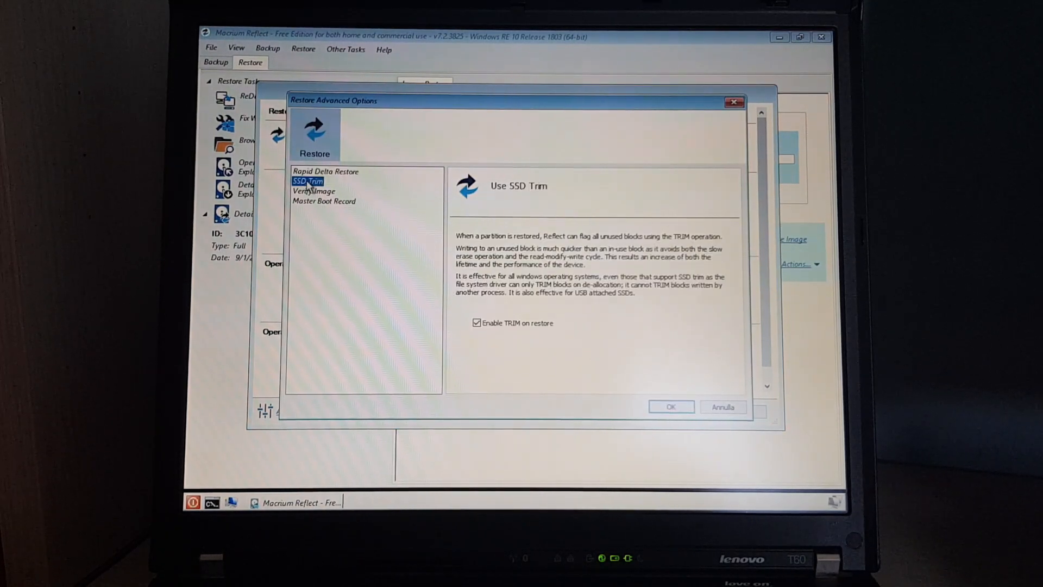
pyautogui.click(313, 191)
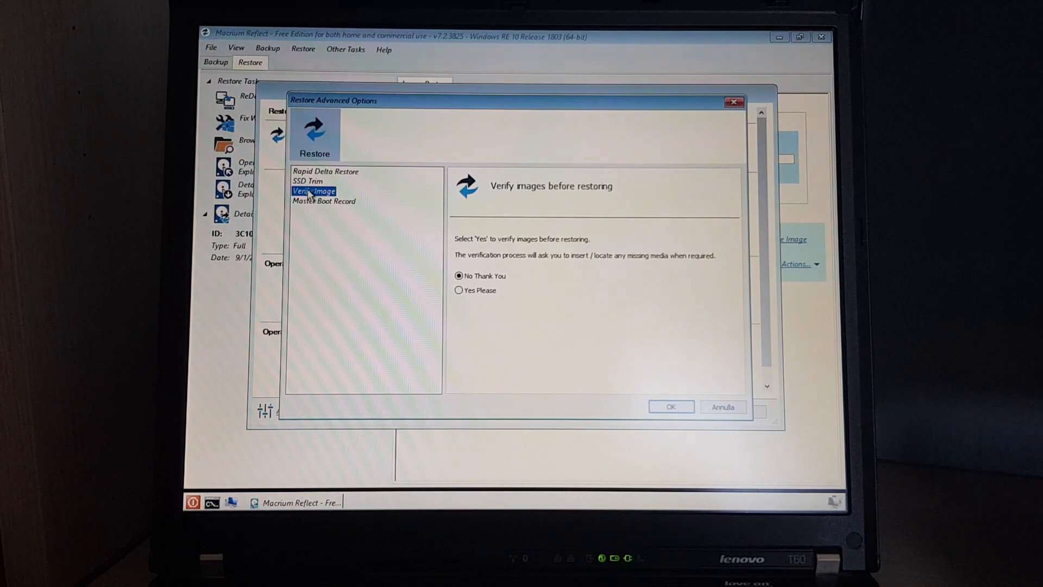
pyautogui.click(324, 201)
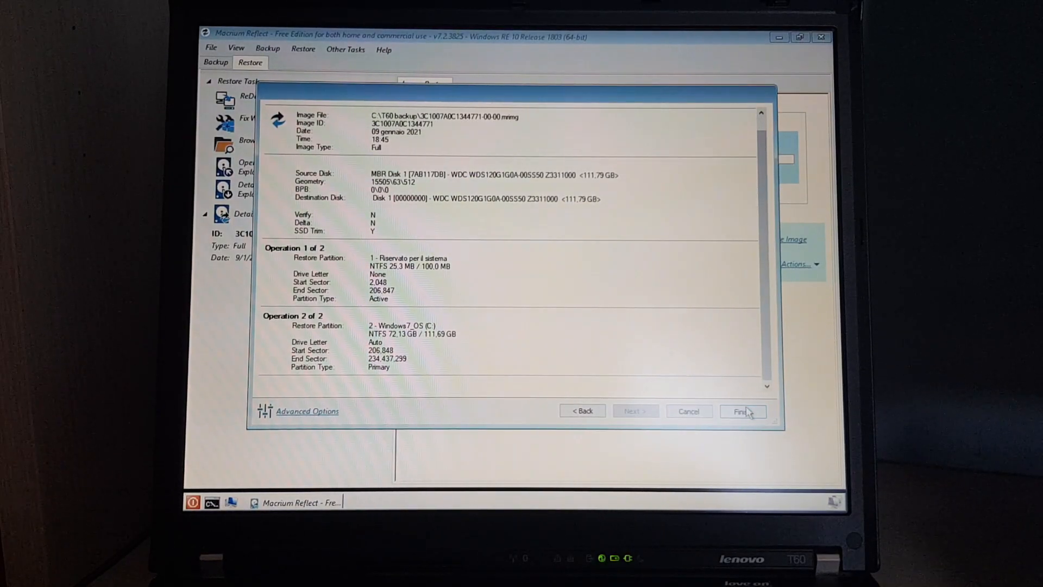
# - Finish to restore both partitions to the SSD and acknowledge the 00:36:50 completion message
pyautogui.click(742, 411)
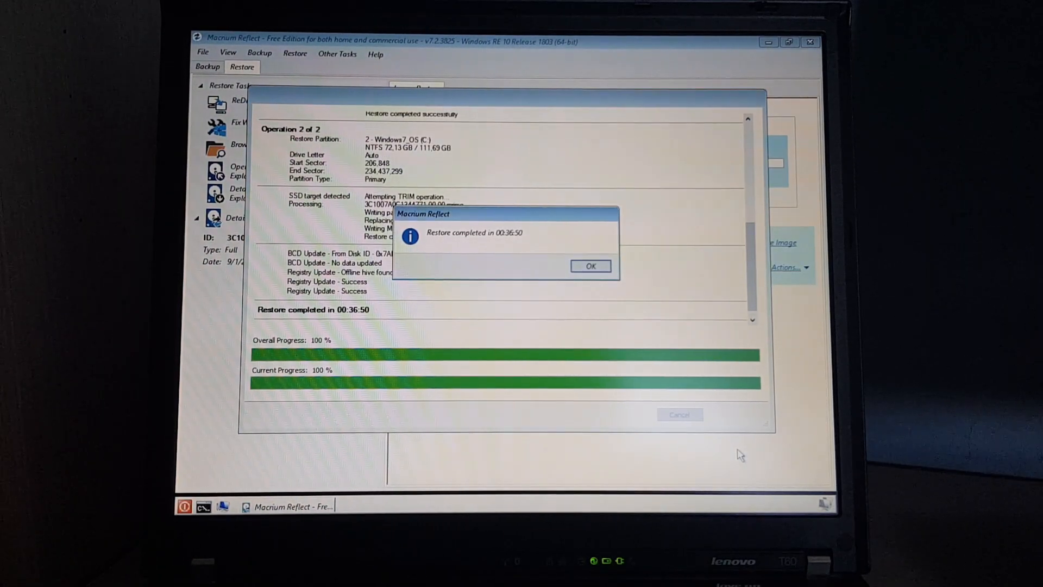
pyautogui.click(589, 265)
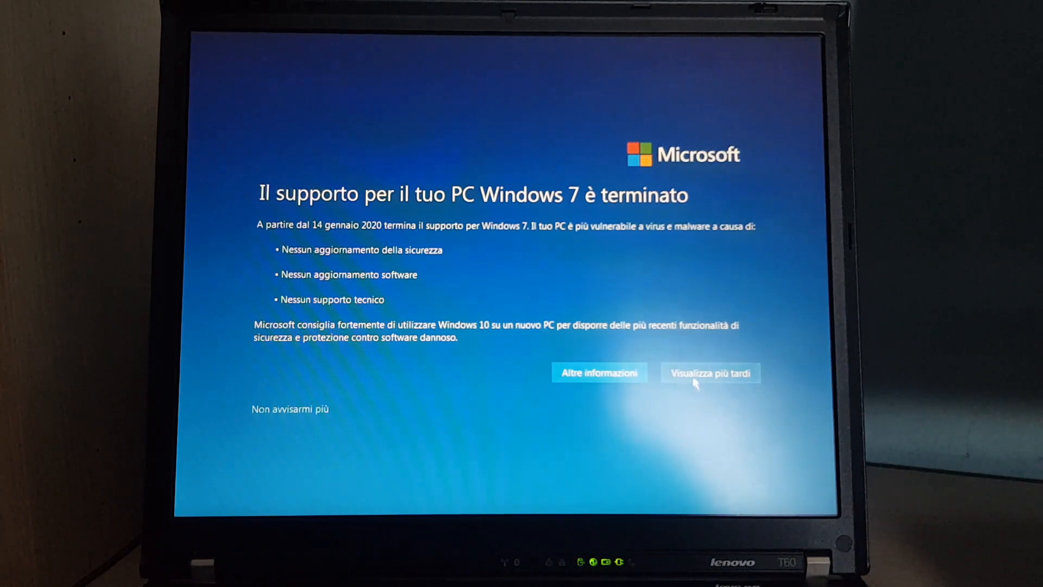
# - Postpone the end-of-support notice with 'Visualizza più tardi' and dismiss the Core Temp warning
pyautogui.click(711, 372)
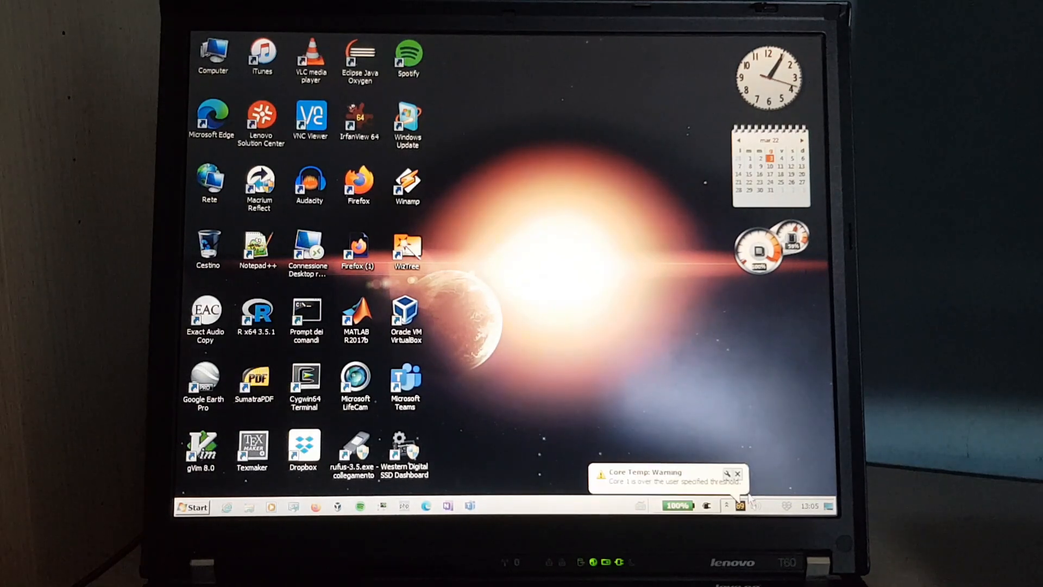
pyautogui.click(737, 473)
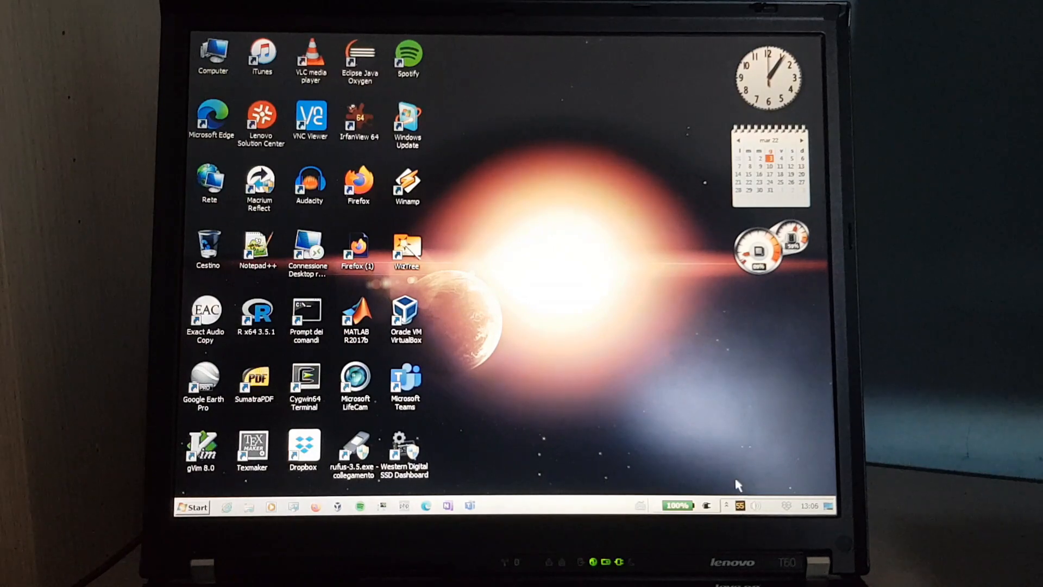
pyautogui.moveTo(712, 388)
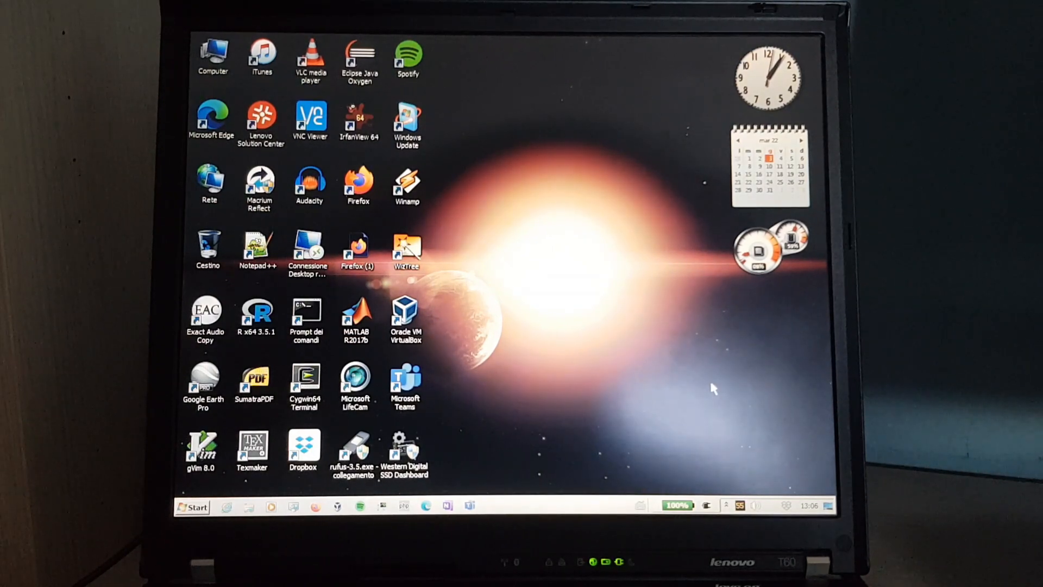
pyautogui.click(193, 506)
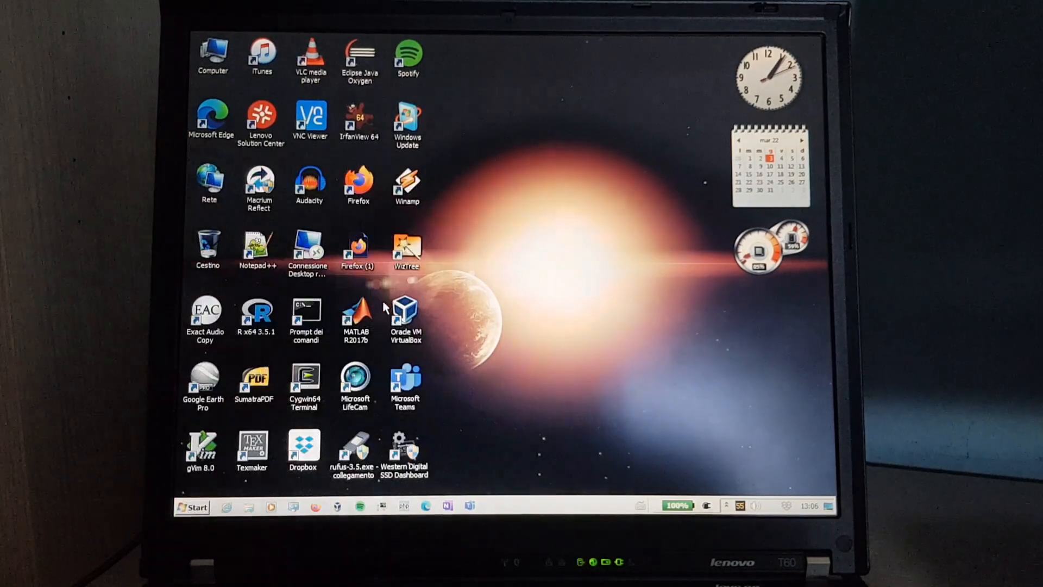
# - Open the Computer window and view the performance rating showing a 3,6 base score
pyautogui.doubleClick(212, 53)
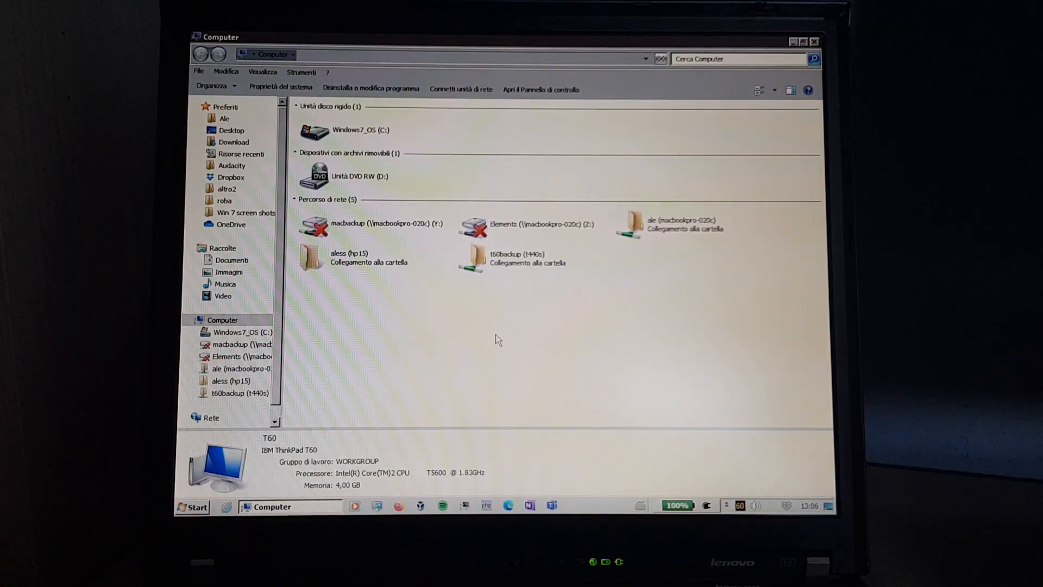
pyautogui.click(281, 87)
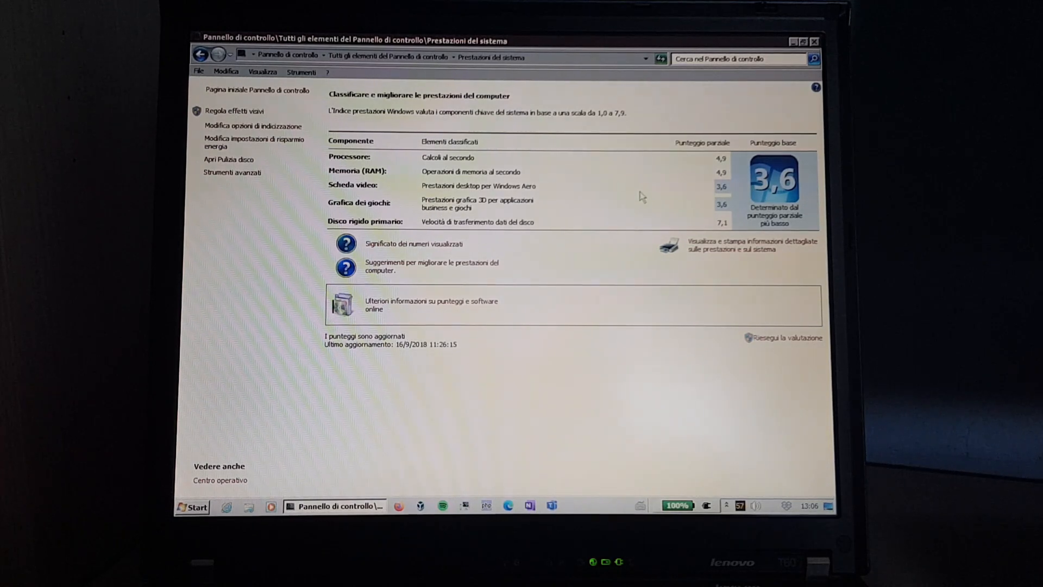
pyautogui.moveTo(722, 220)
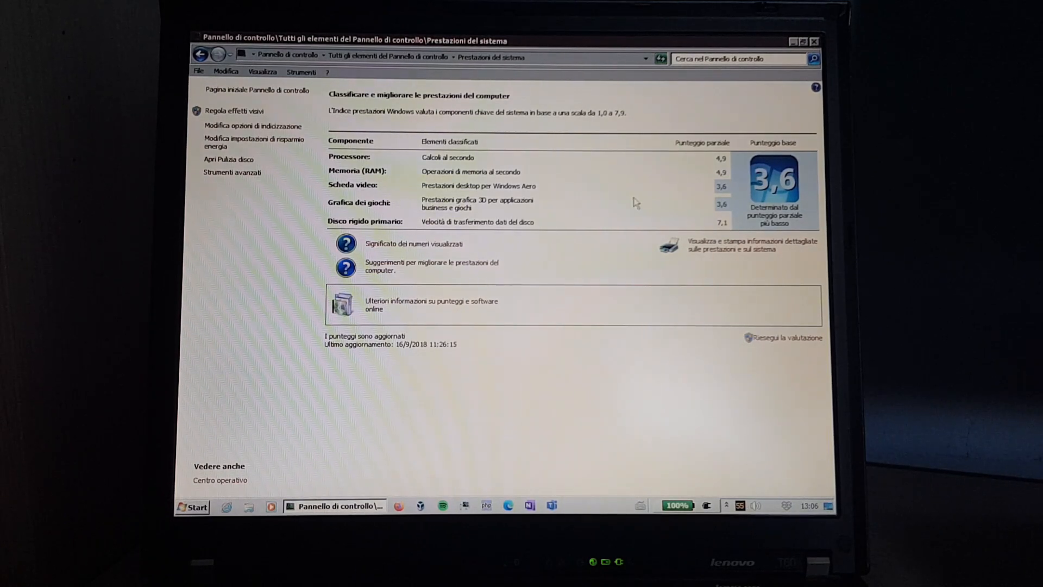
pyautogui.moveTo(674, 207)
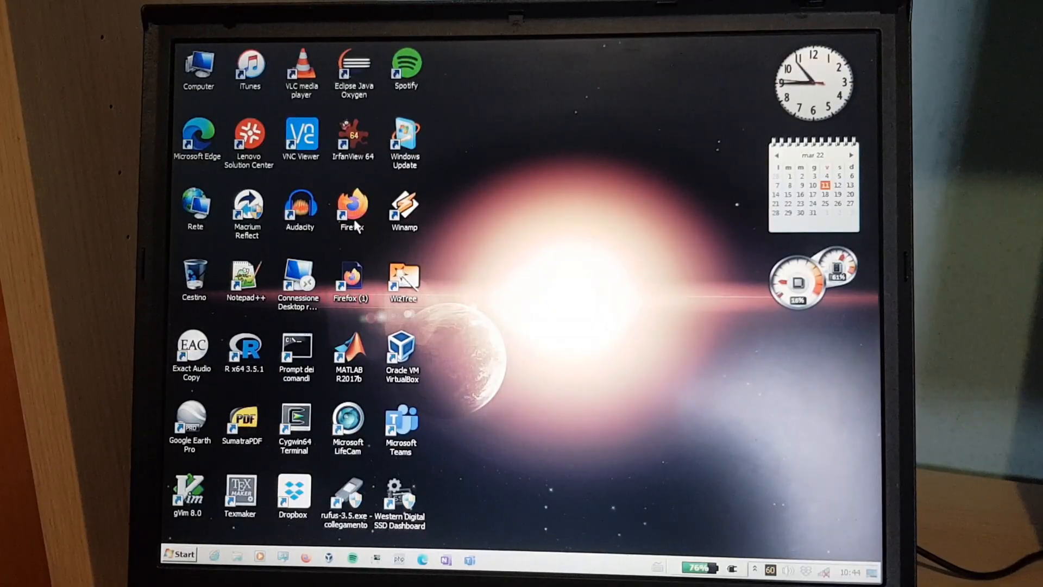
# - Launch Firefox from the desktop and show its version details via Help > About Firefox
pyautogui.click(351, 209)
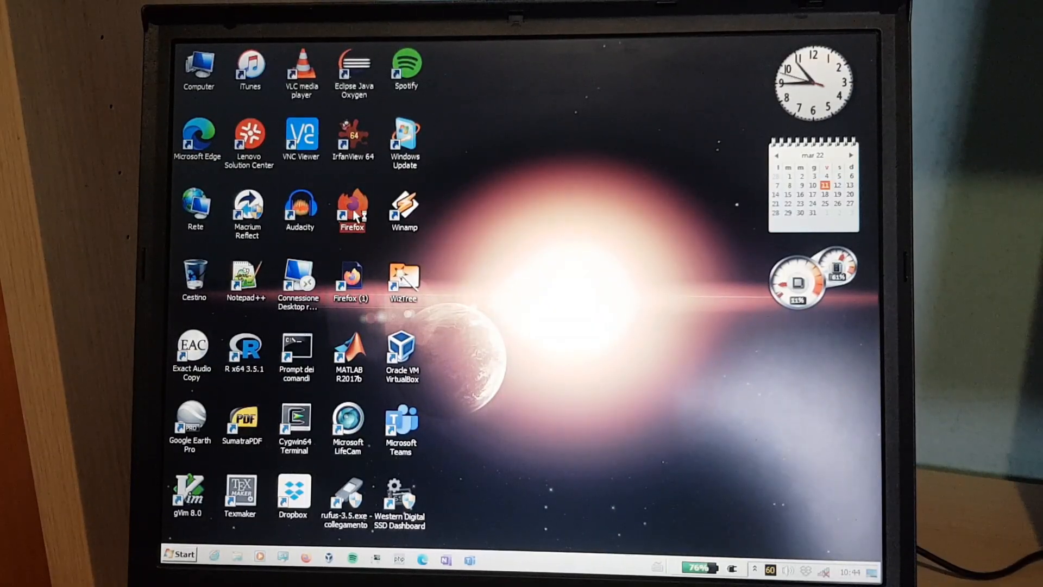
pyautogui.doubleClick(351, 208)
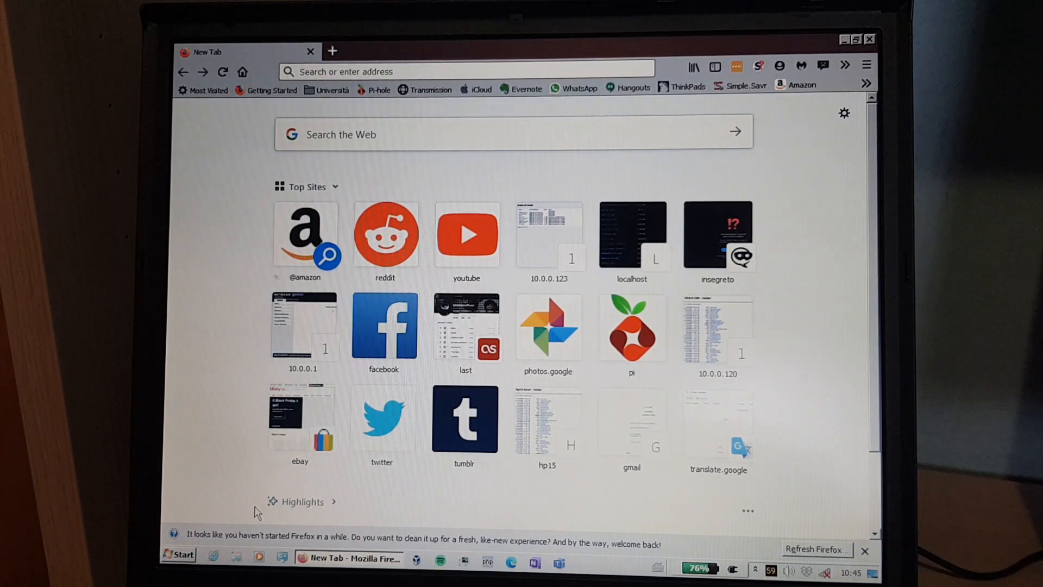
pyautogui.moveTo(233, 492)
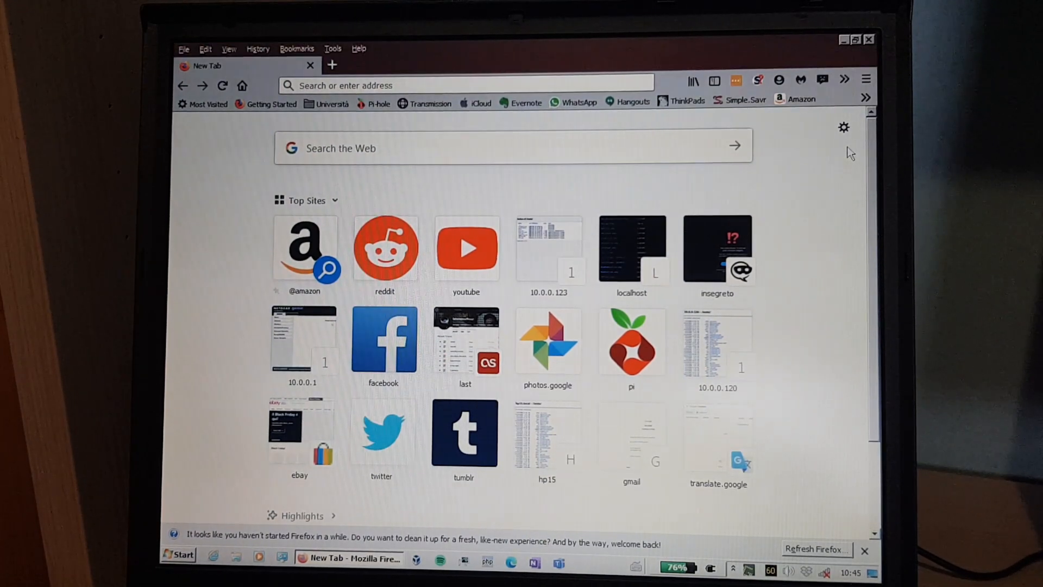
pyautogui.click(359, 48)
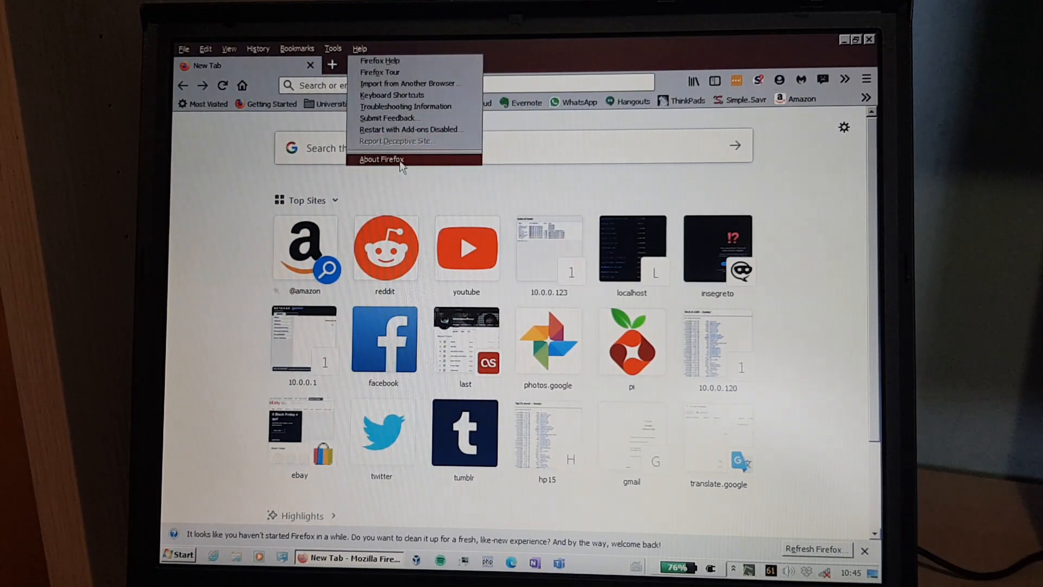
pyautogui.click(382, 158)
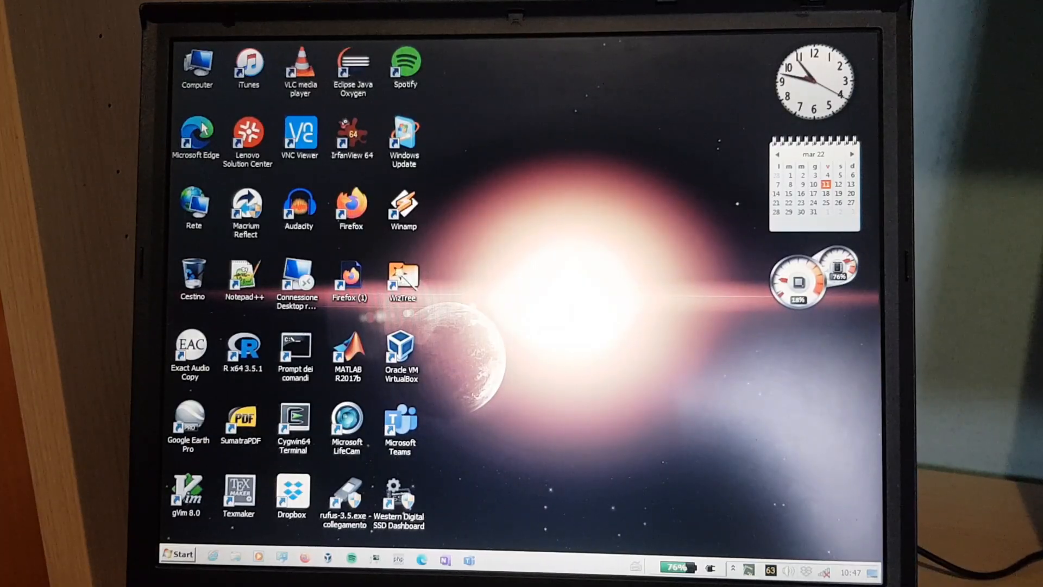
# - Launch Microsoft Edge from its desktop shortcut
pyautogui.click(196, 138)
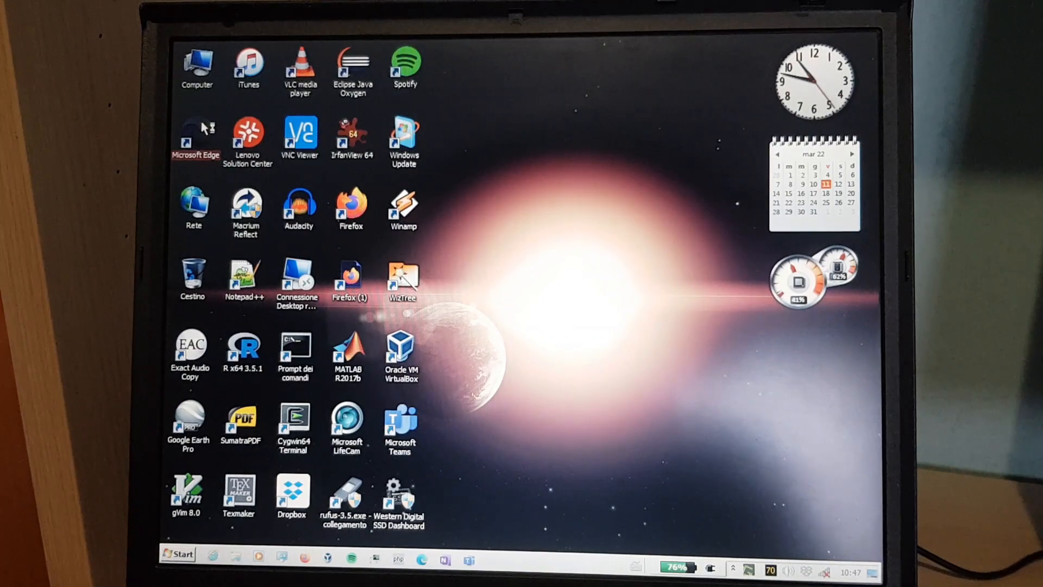
pyautogui.doubleClick(196, 137)
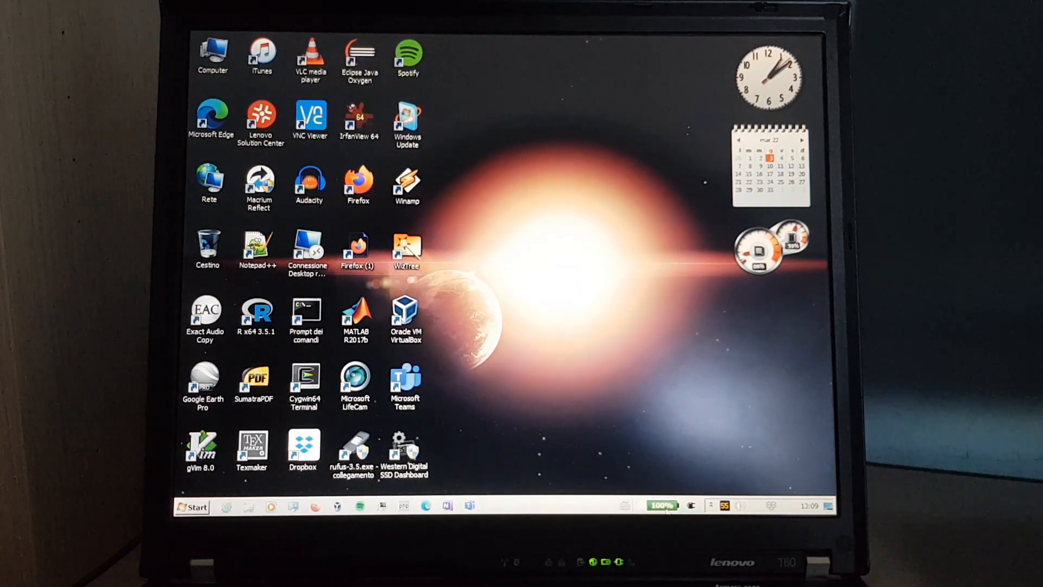
pyautogui.moveTo(658, 466)
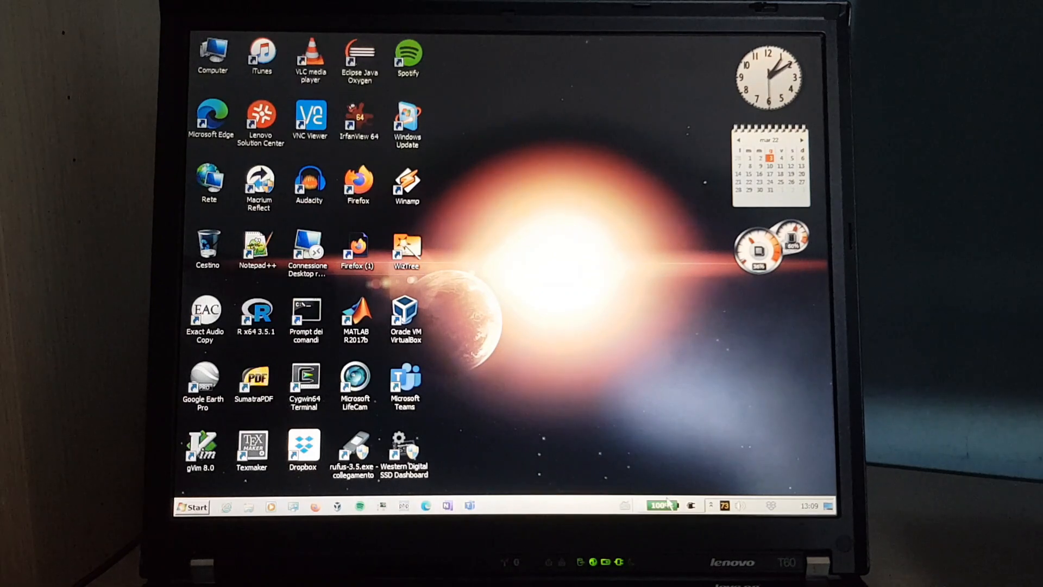
pyautogui.moveTo(665, 505)
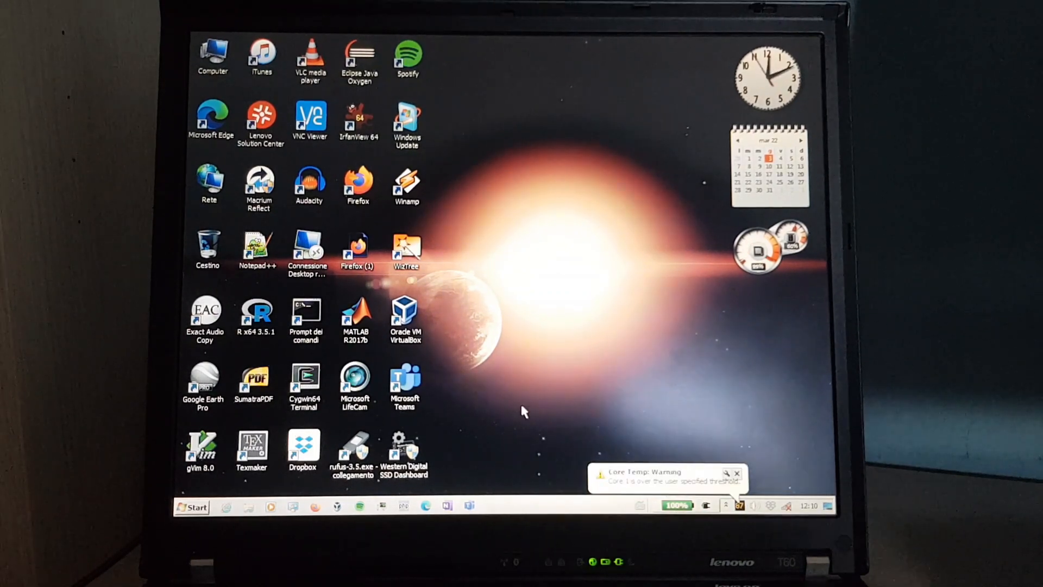
pyautogui.click(737, 473)
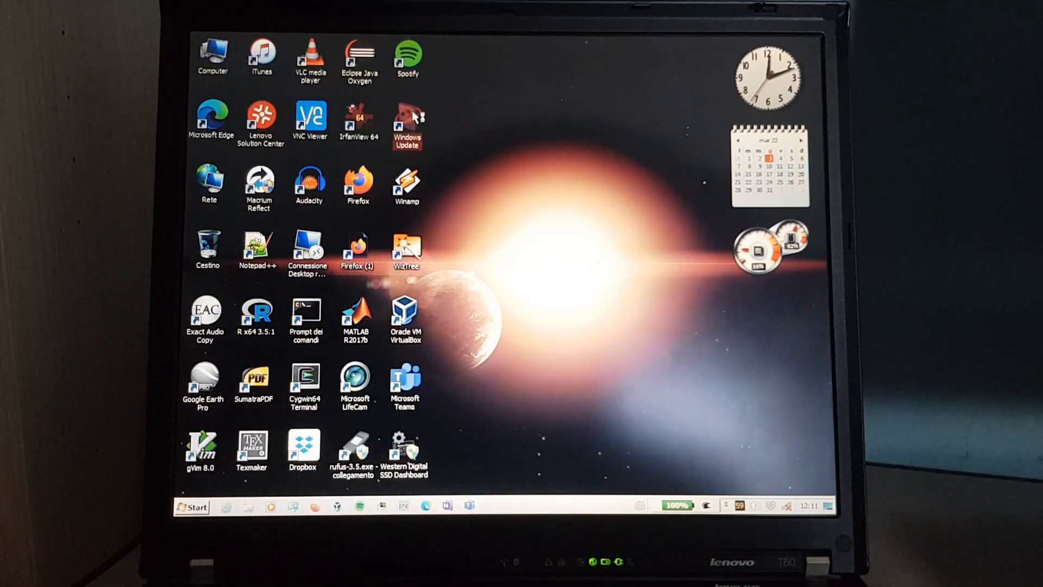
# - Review the installed-update history from the latest Security Essentials entry back to September 2018, then close it
pyautogui.doubleClick(408, 116)
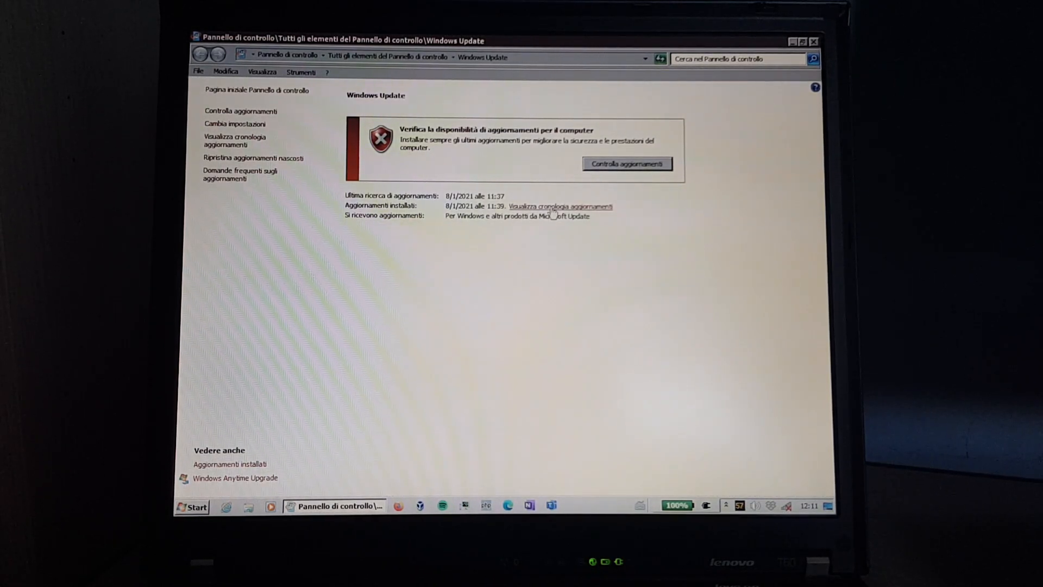
pyautogui.click(561, 207)
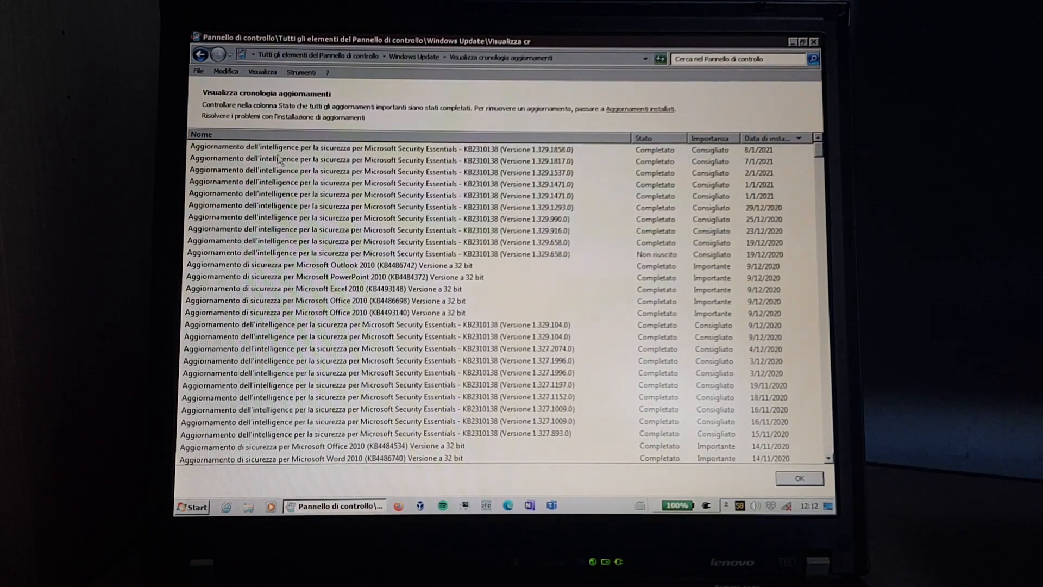
pyautogui.click(379, 149)
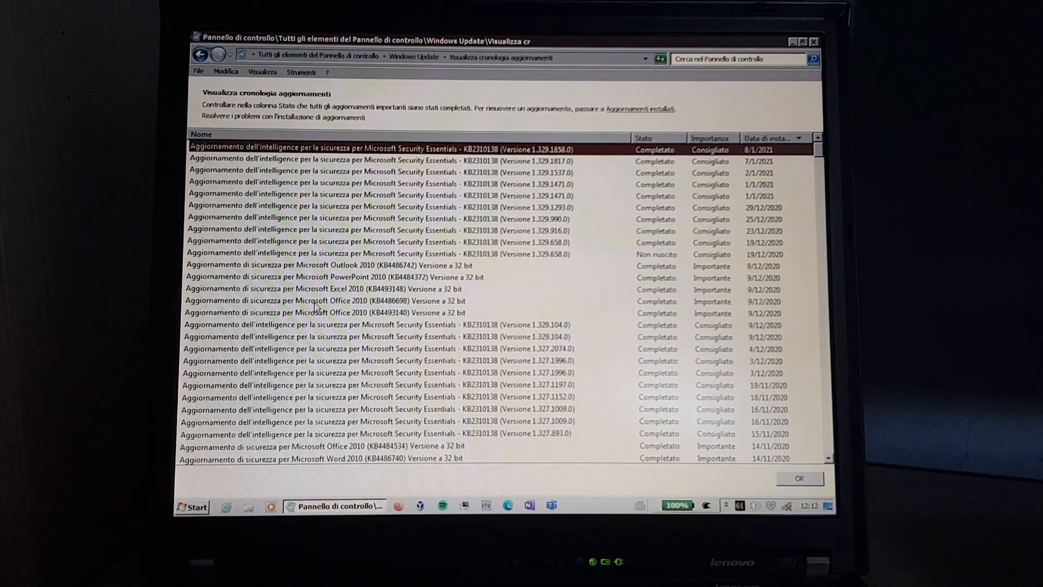
pyautogui.scroll(-3)
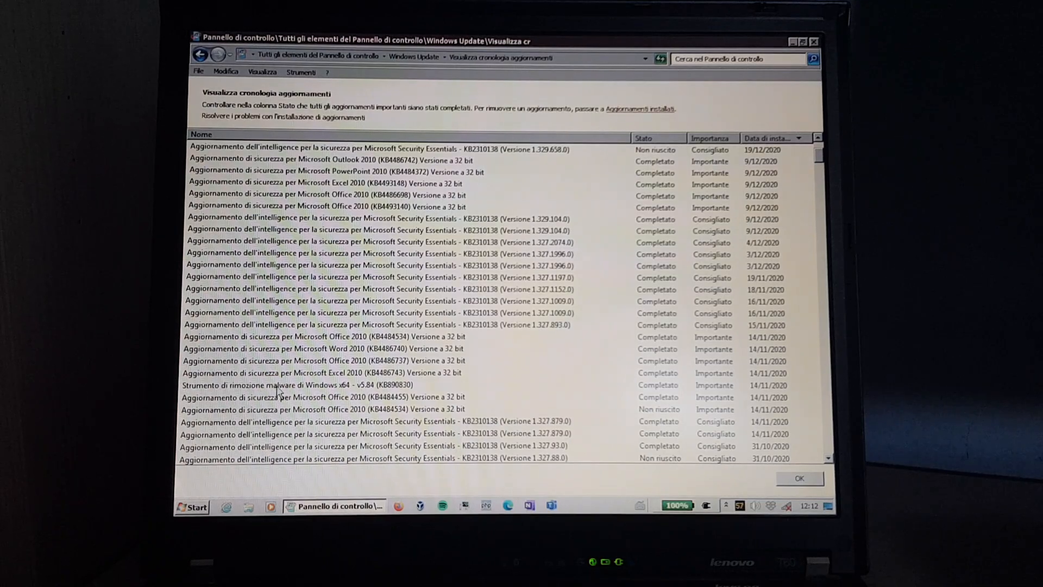
pyautogui.click(296, 385)
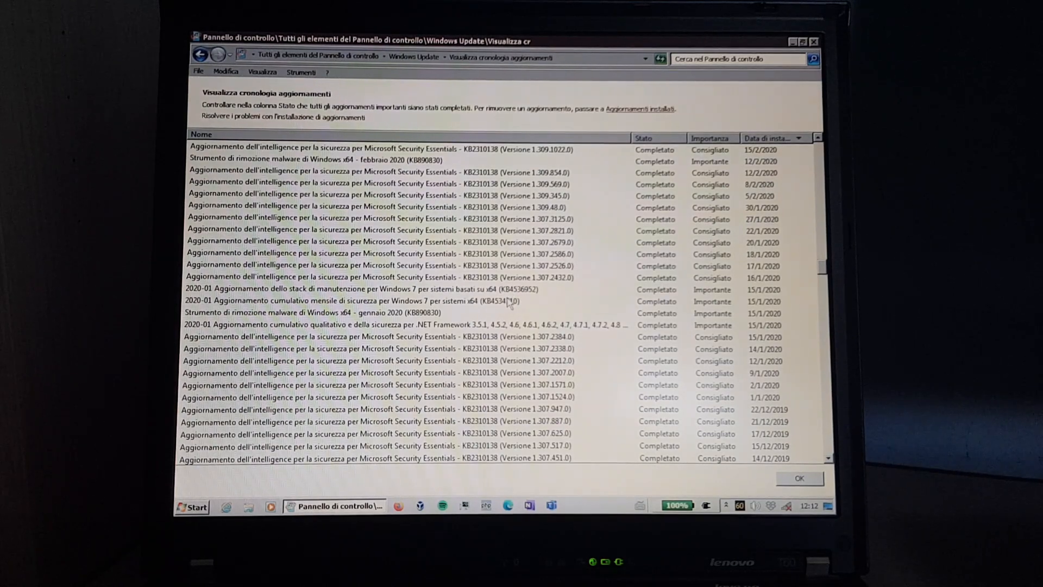
pyautogui.scroll(-3)
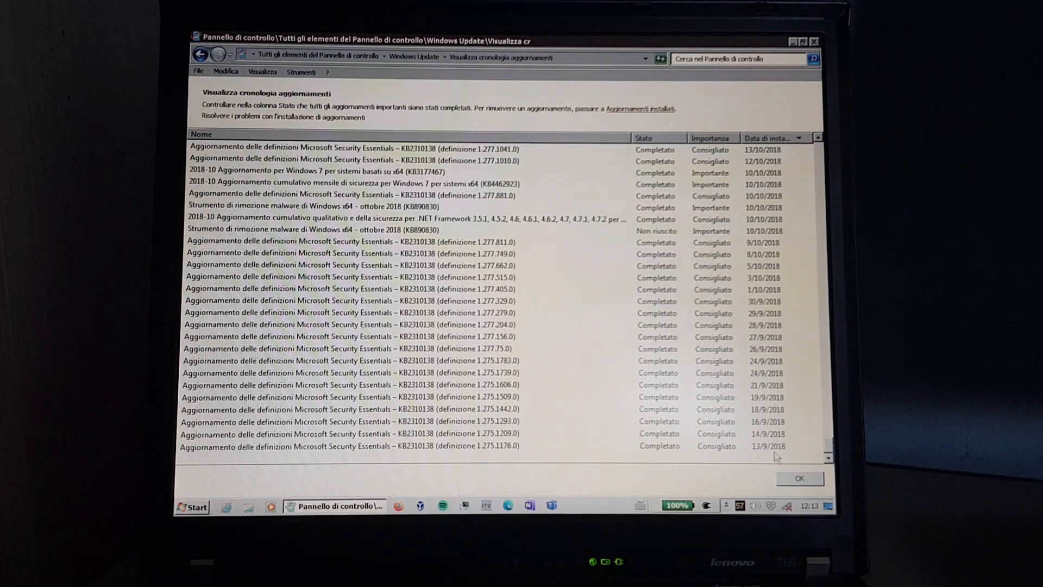
pyautogui.click(800, 478)
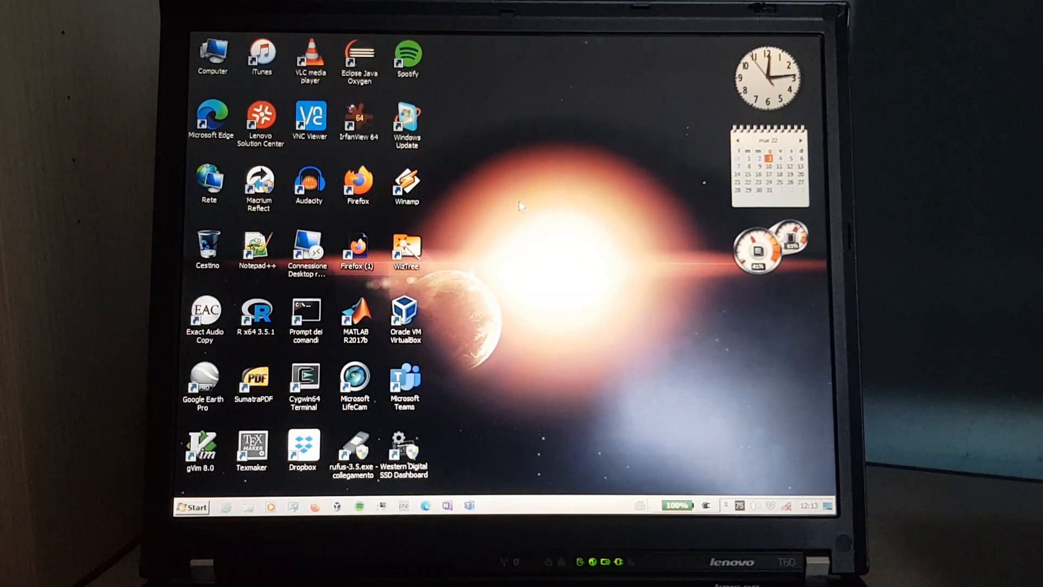
# - Enable the wireless radio switch so all wireless radios report restored to their last power state
pyautogui.click(357, 319)
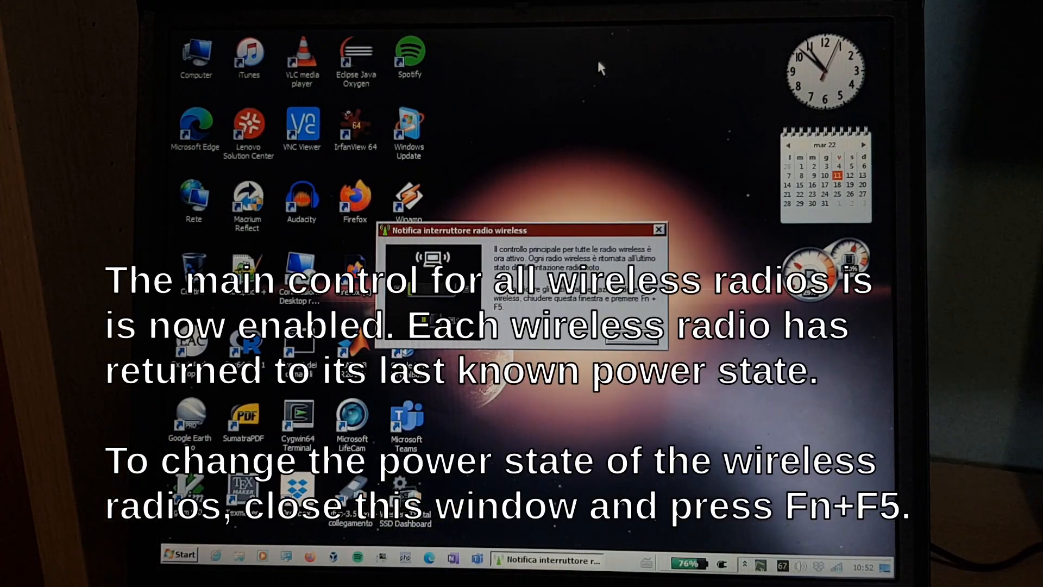
# - Dismiss the wireless radio switch notice, revealing the OneDrive not-signed-in error
pyautogui.click(659, 230)
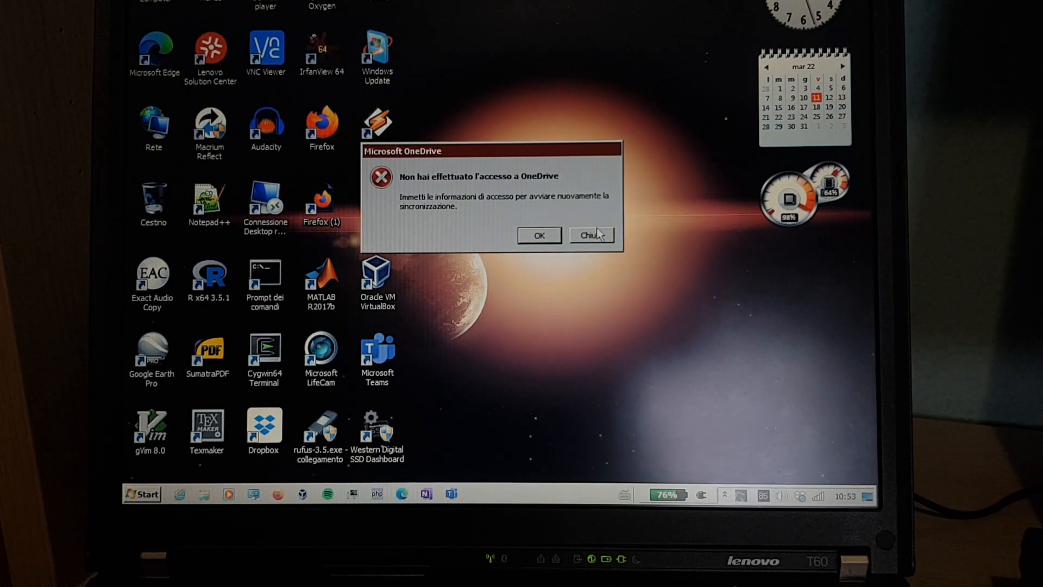
# - Dismiss the OneDrive warning, check Security Essentials definitions are 427 days old, then close it
pyautogui.click(590, 235)
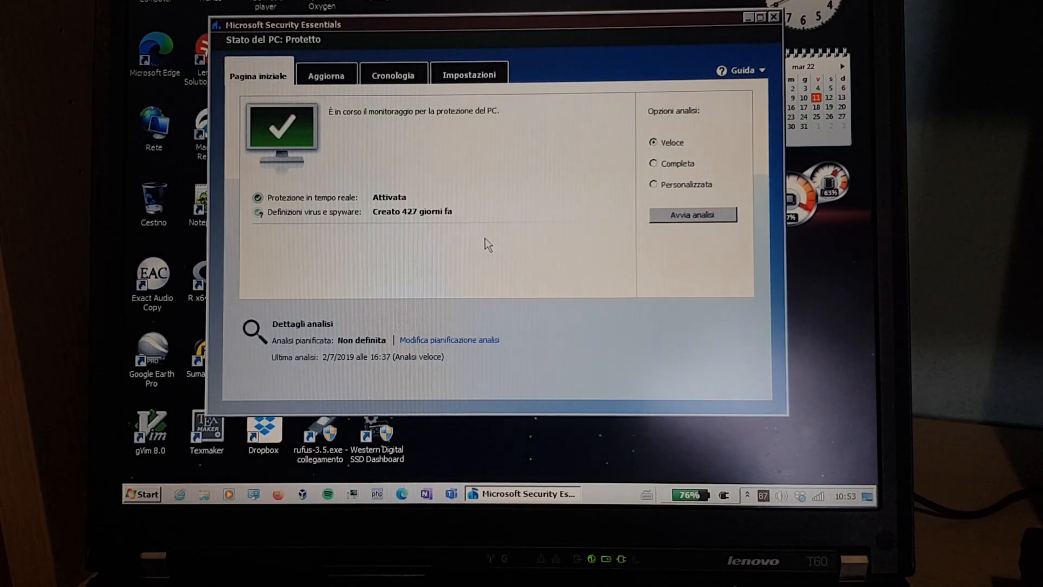
pyautogui.click(326, 75)
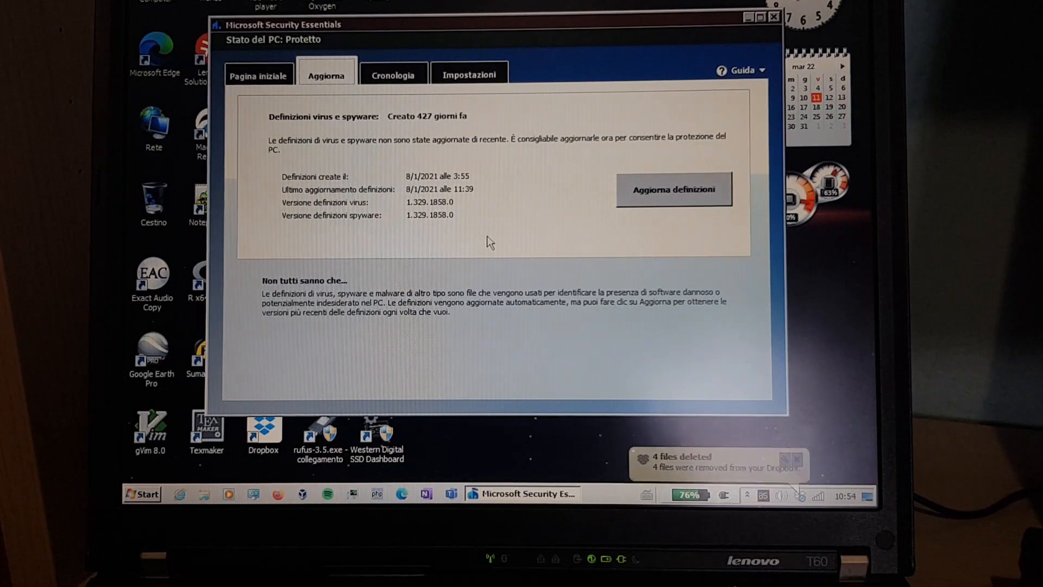
pyautogui.click(773, 17)
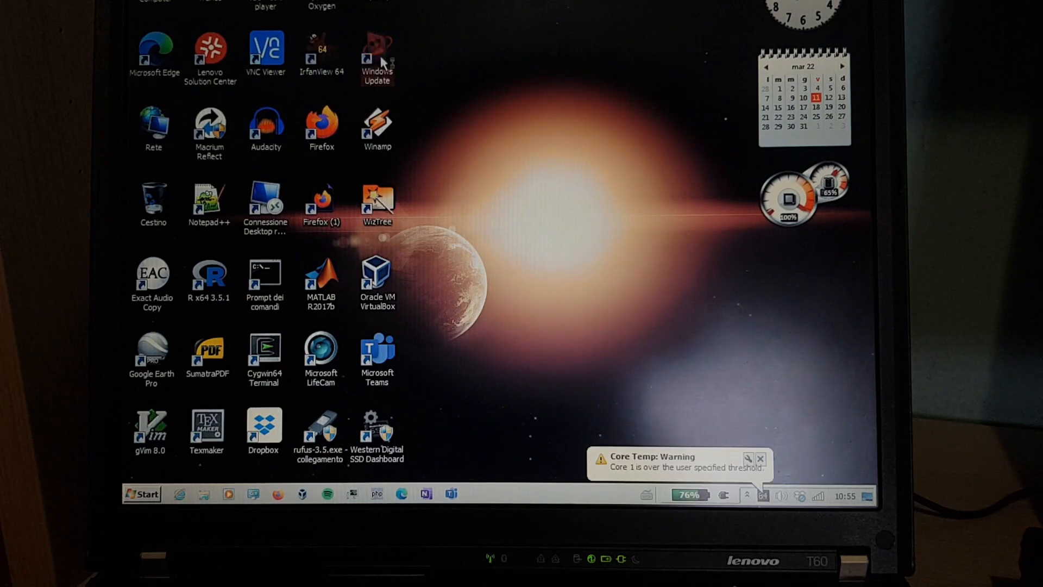
# - View the 14 important updates ready to install and the Security Essentials update details
pyautogui.doubleClick(377, 50)
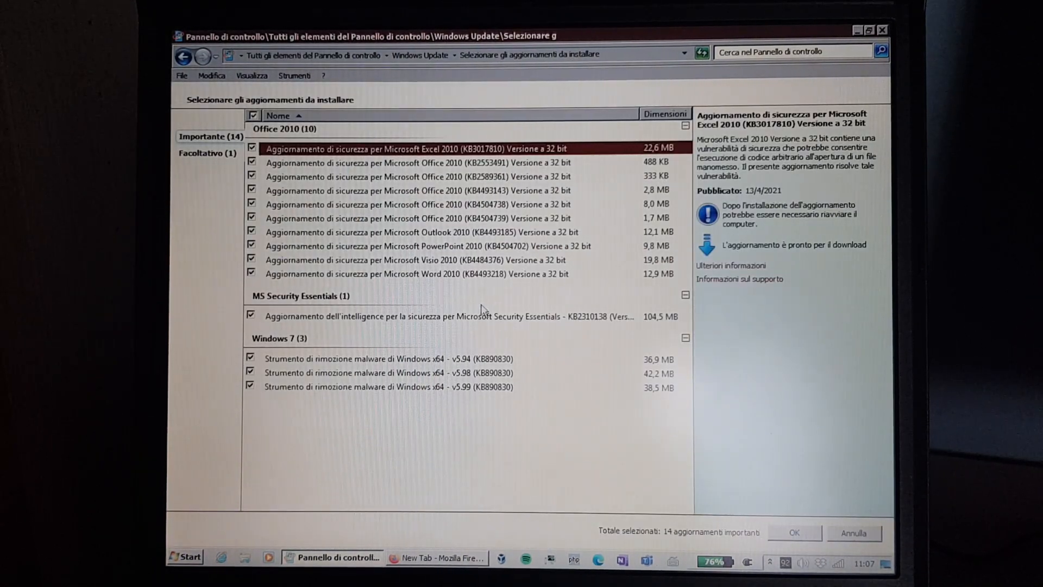
pyautogui.click(452, 317)
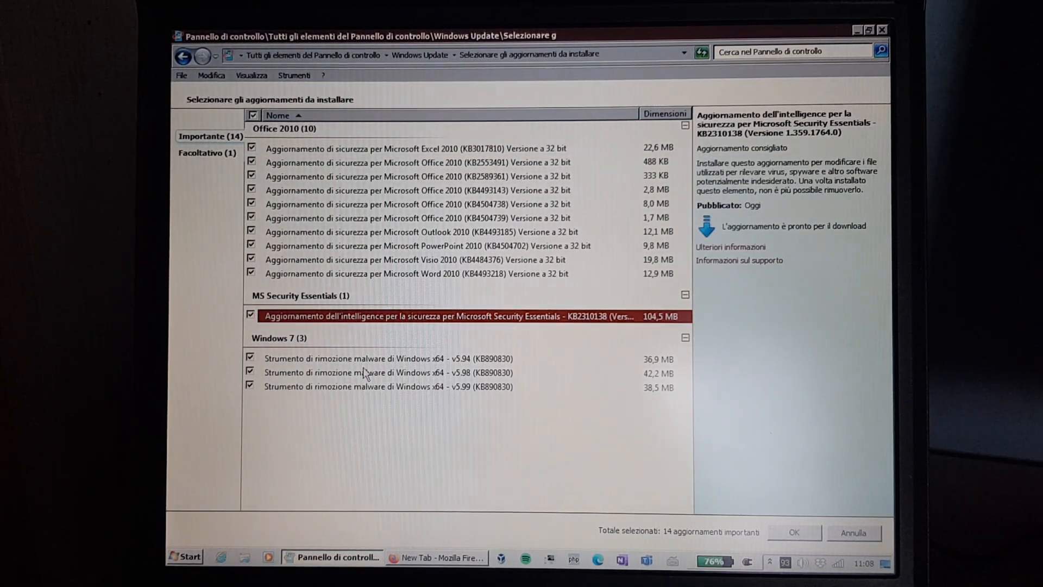
pyautogui.moveTo(373, 387)
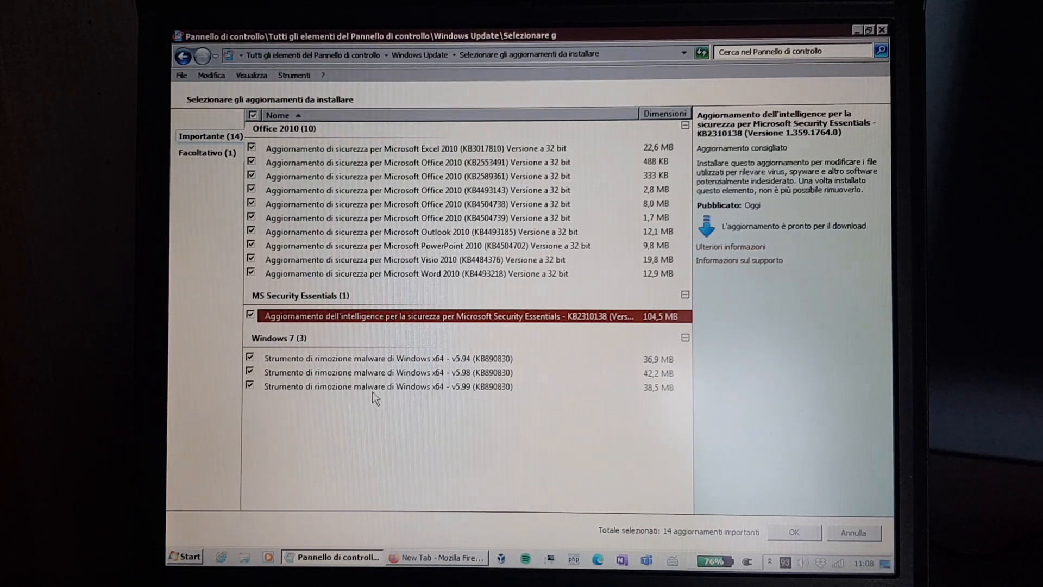
pyautogui.click(207, 153)
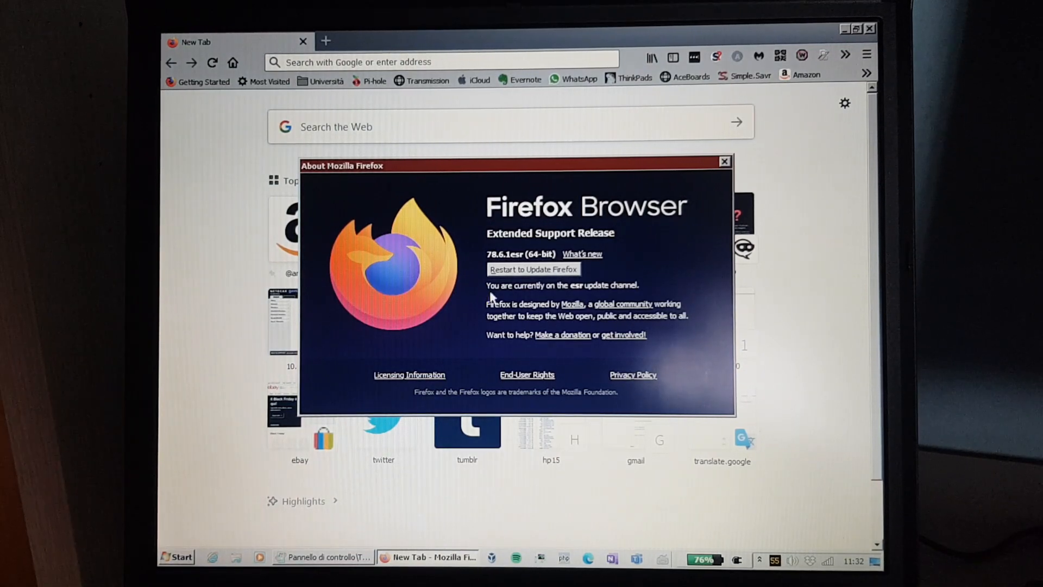
# - Restart Firefox from About Firefox to apply its pending update
pyautogui.click(324, 556)
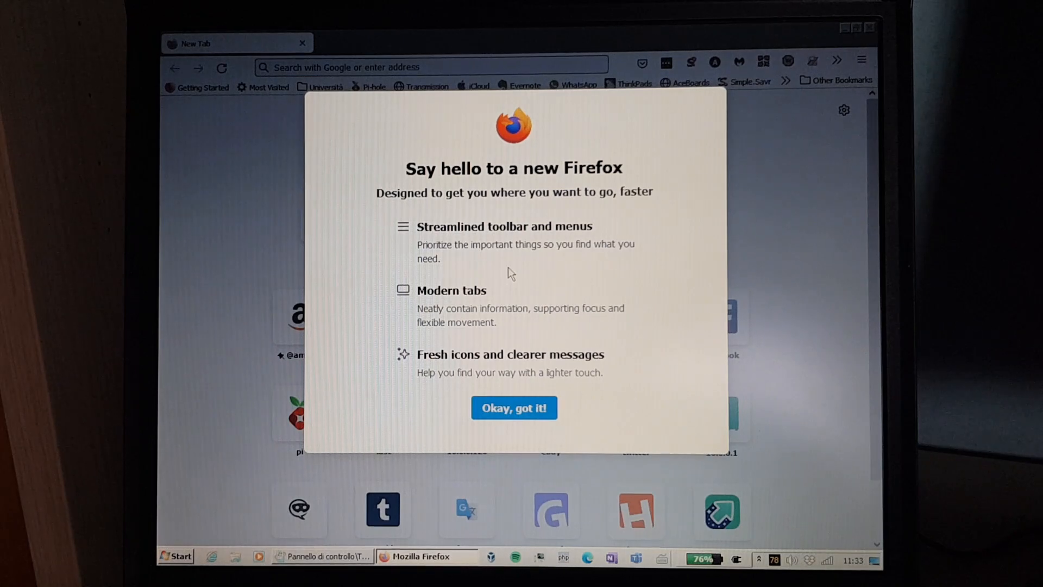
pyautogui.moveTo(510, 289)
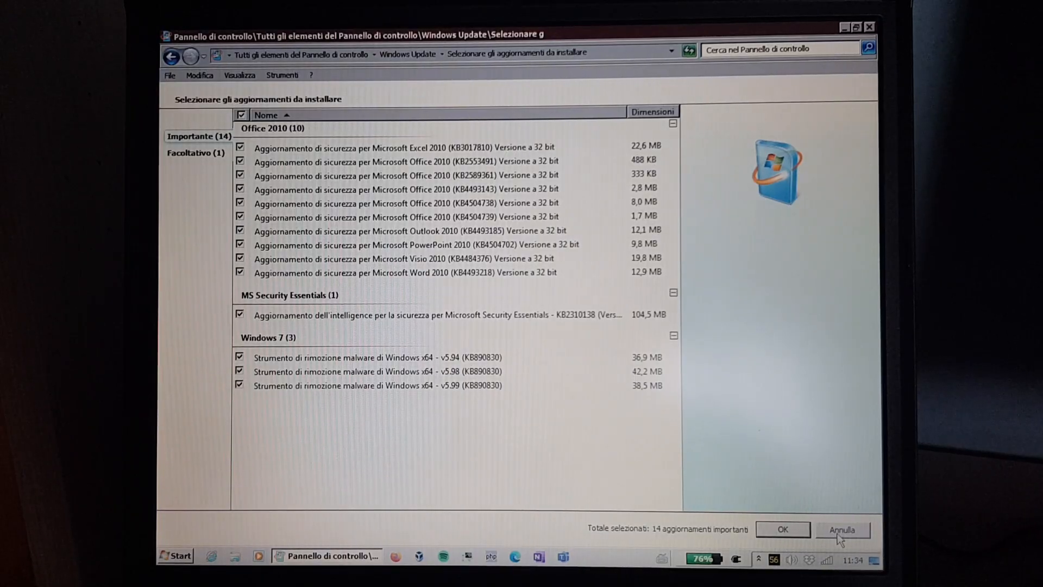
# - Cancel the update selection and return to the summary of 13 important updates (208.2 MB)
pyautogui.click(844, 529)
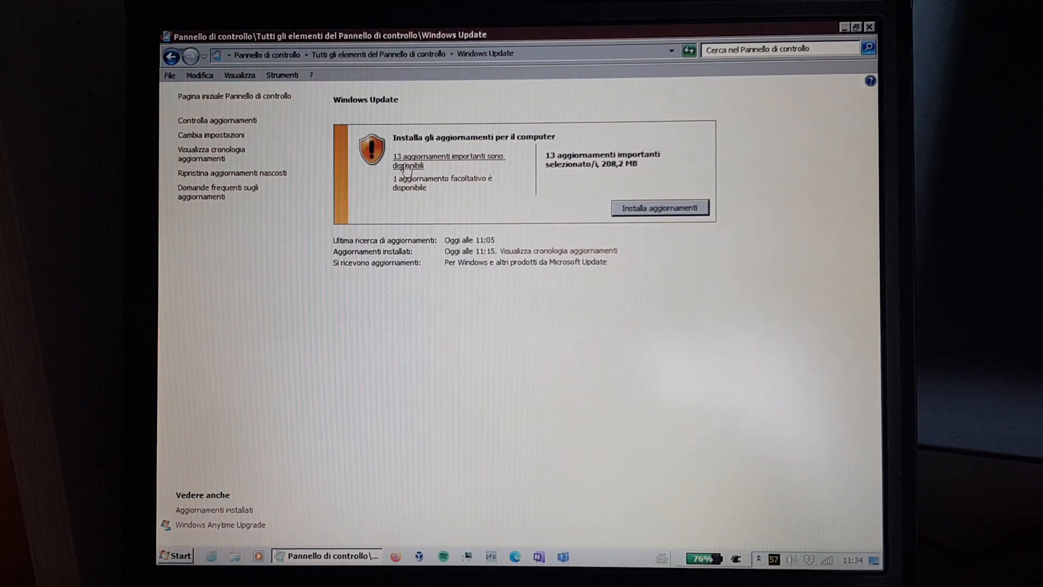
pyautogui.click(446, 160)
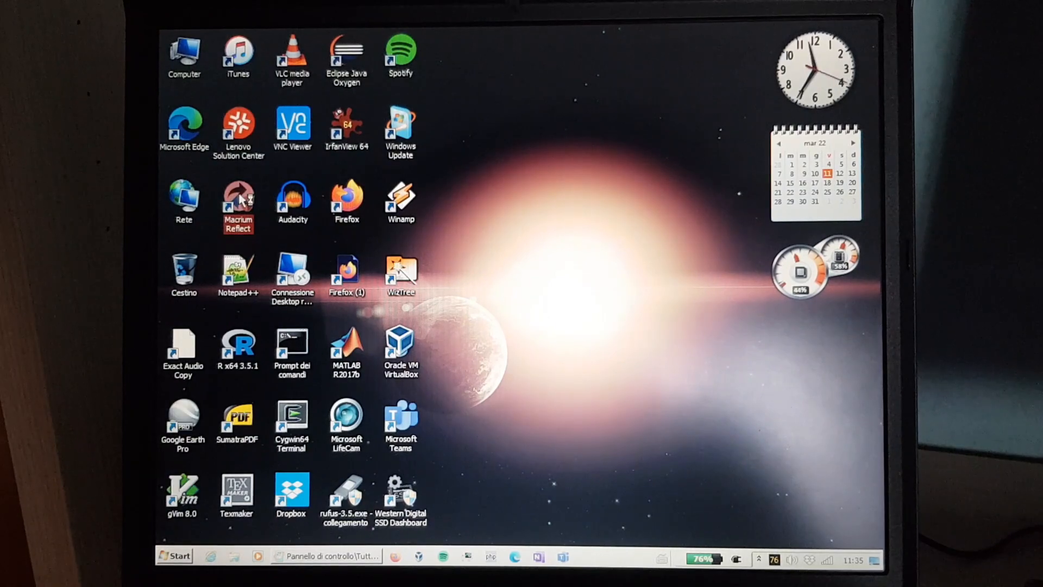
# - Launch Macrium Reflect v7.3.5365 with admin permission, bringing up the v7.3.6391 update offer
pyautogui.doubleClick(238, 198)
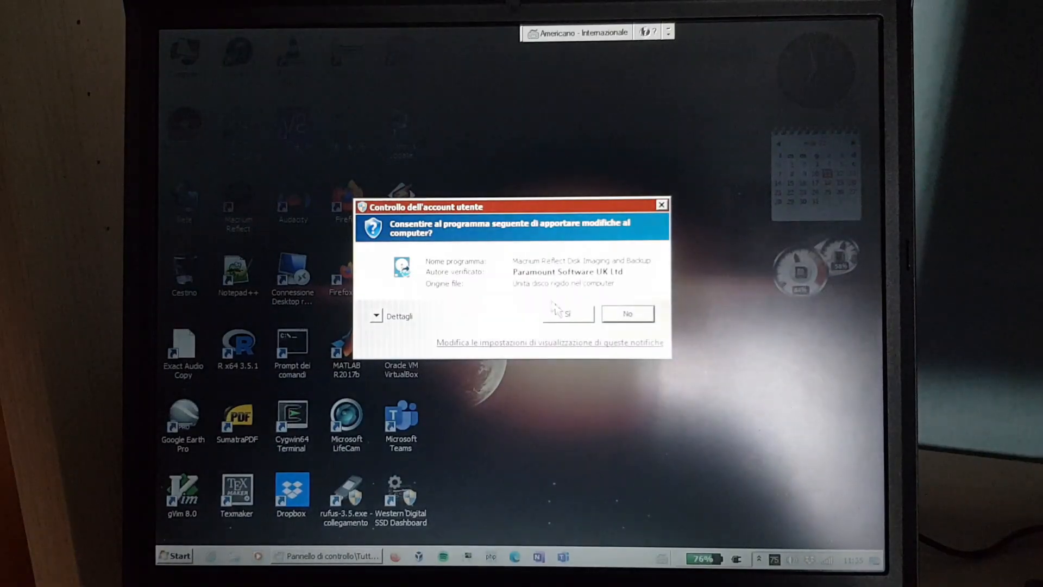
pyautogui.click(569, 313)
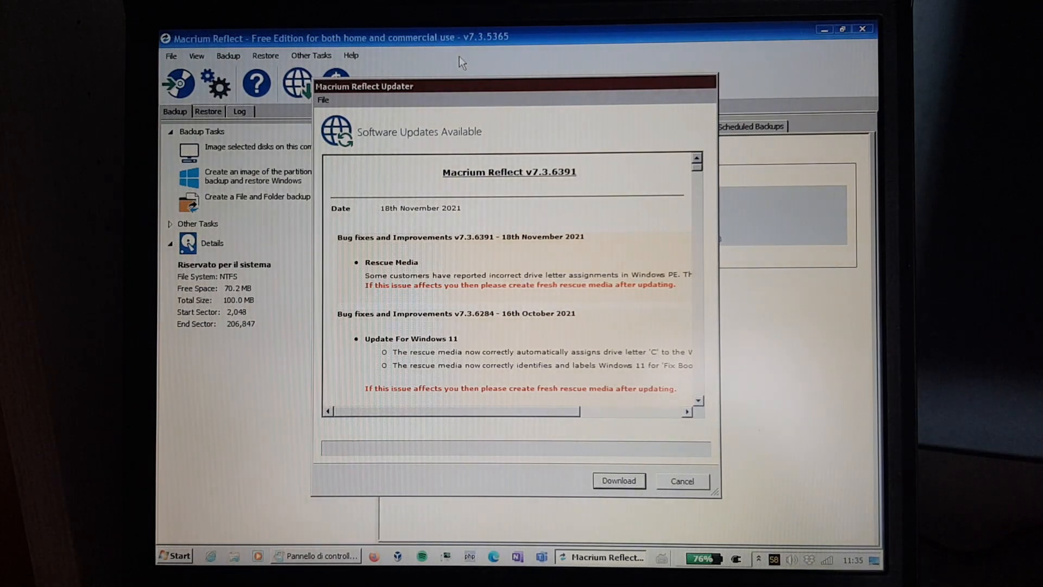
pyautogui.moveTo(499, 97)
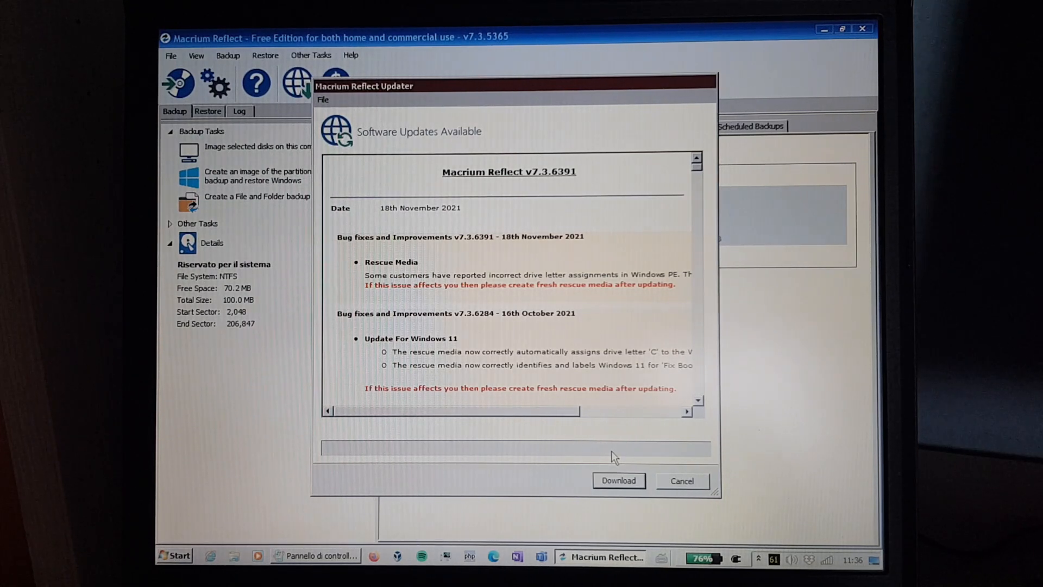
# - Download and install the v7.3.6391 update, postponing the upgrade to v8
pyautogui.click(617, 480)
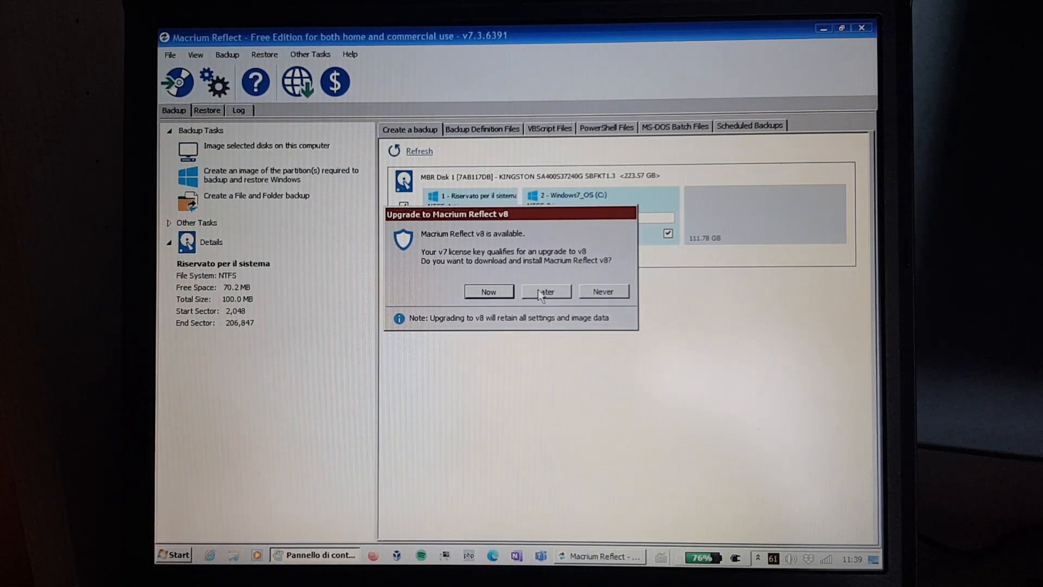
pyautogui.click(544, 291)
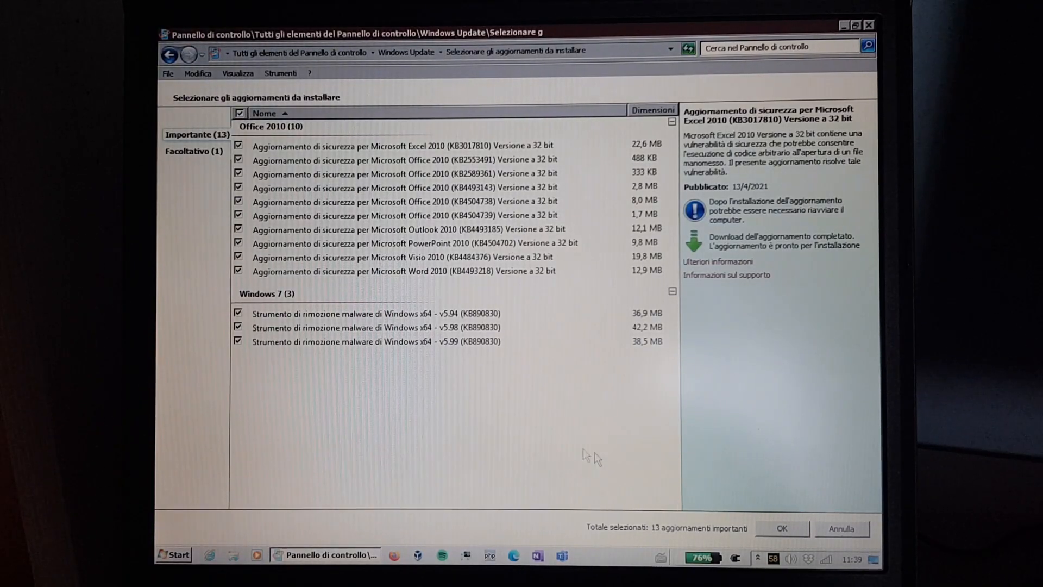
# - Confirm the 13 selected Office and malware removal tool updates and start installing them
pyautogui.click(781, 529)
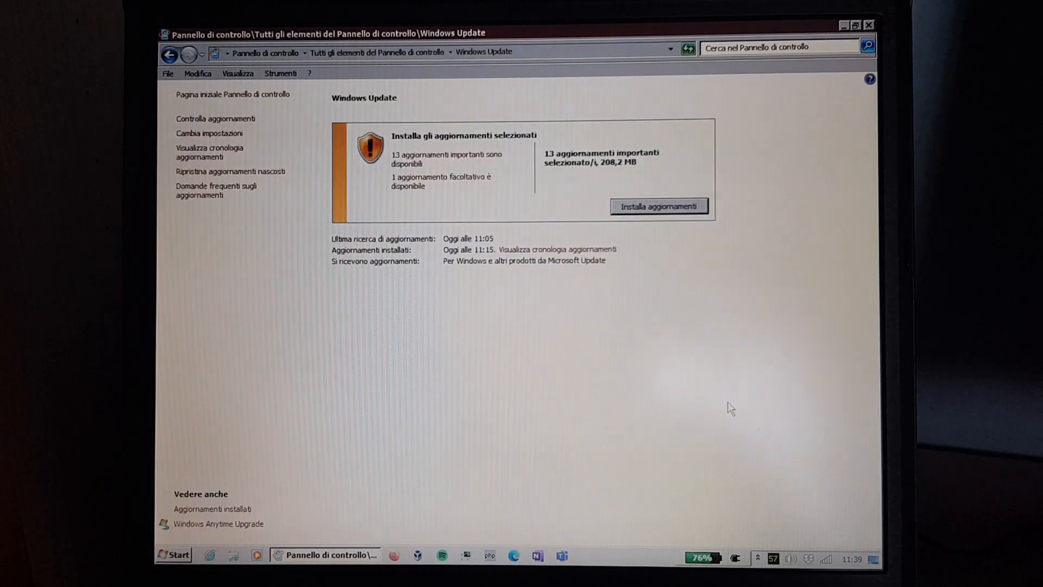
pyautogui.click(659, 207)
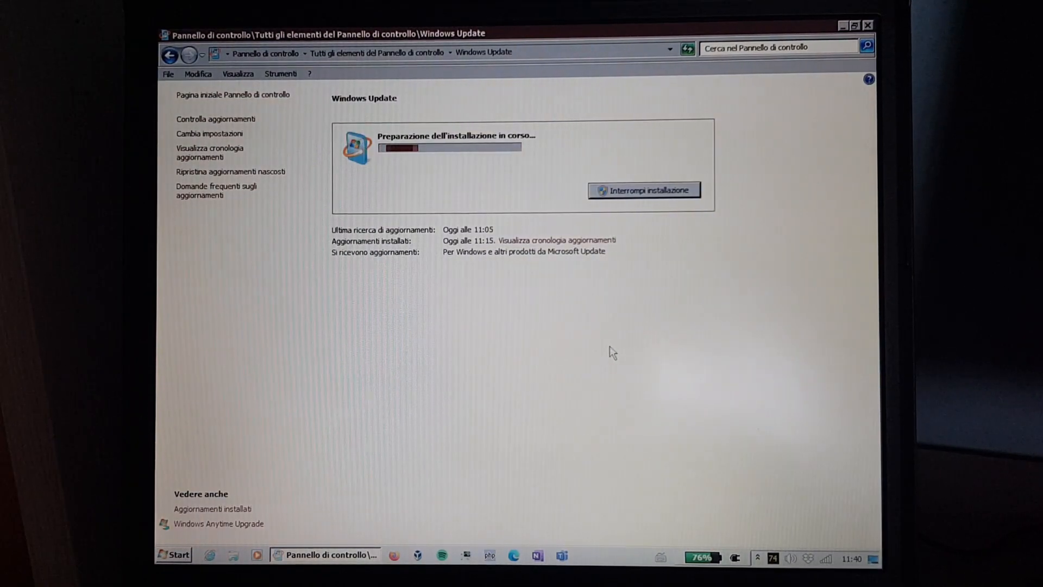